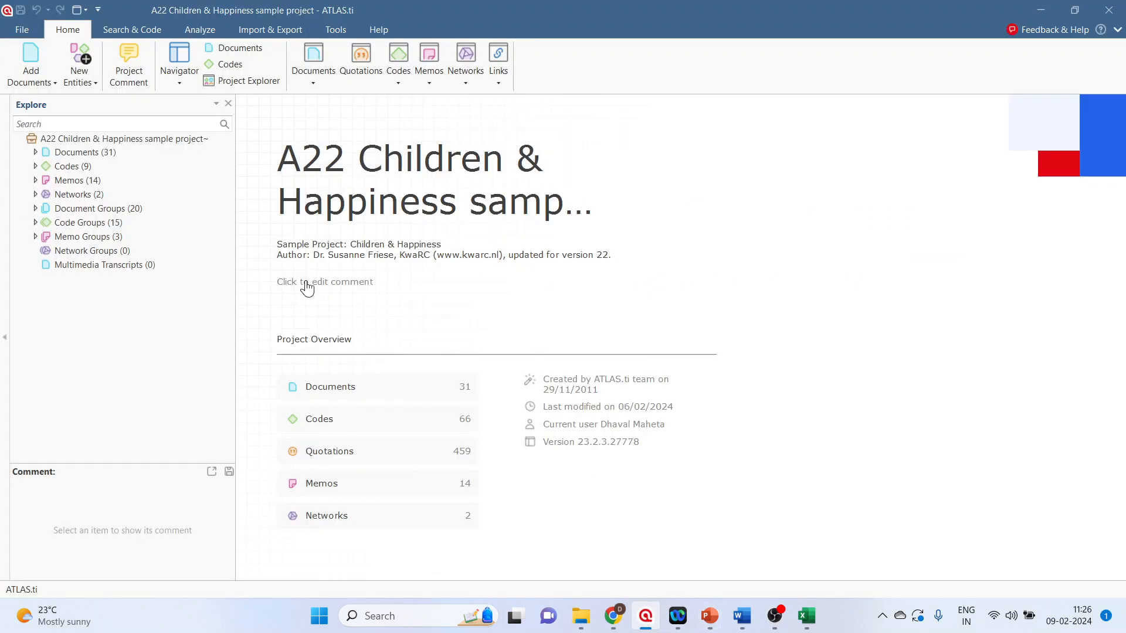
pyautogui.moveTo(169, 301)
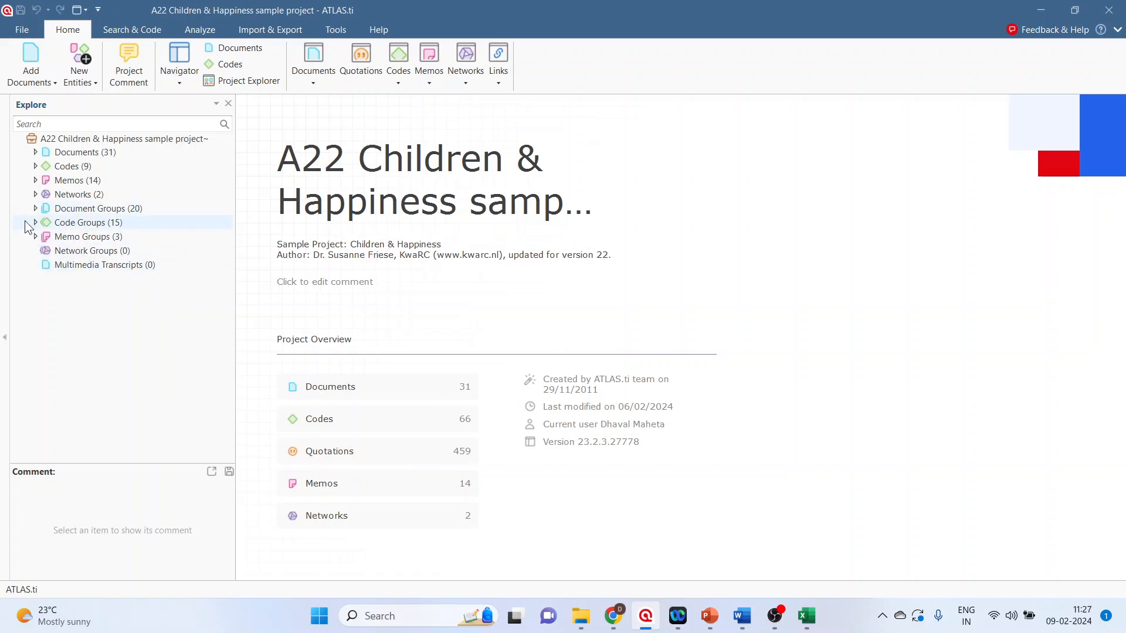
# - Expand the Children & Happiness project's Codes to list its nine code folders, briefly expanding Code Groups
pyautogui.click(36, 165)
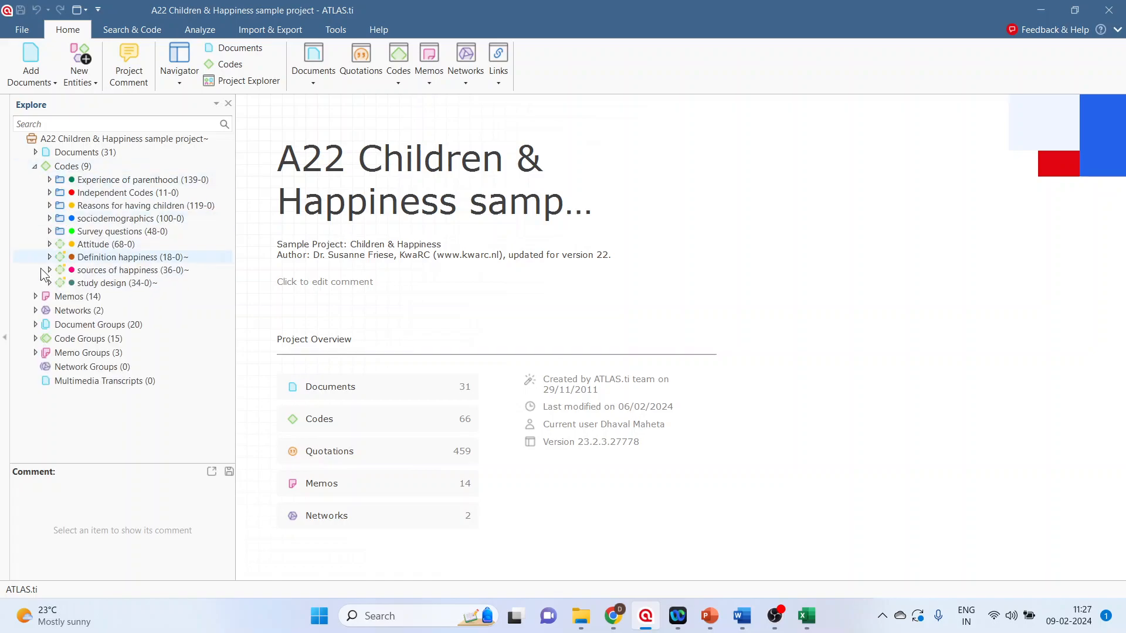
pyautogui.click(36, 338)
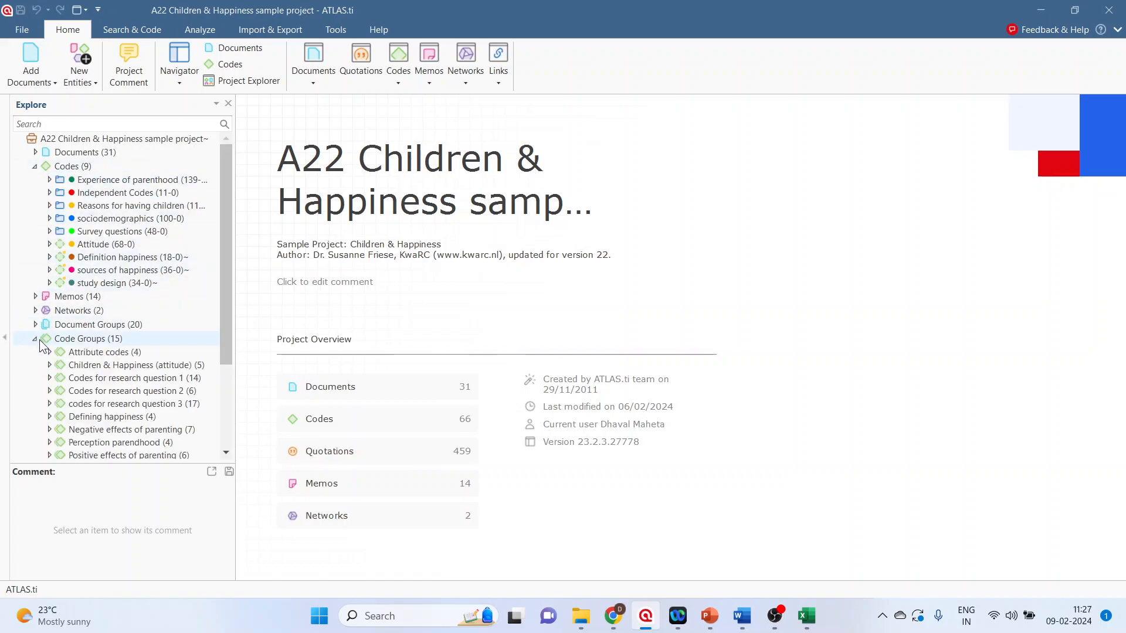
pyautogui.click(35, 337)
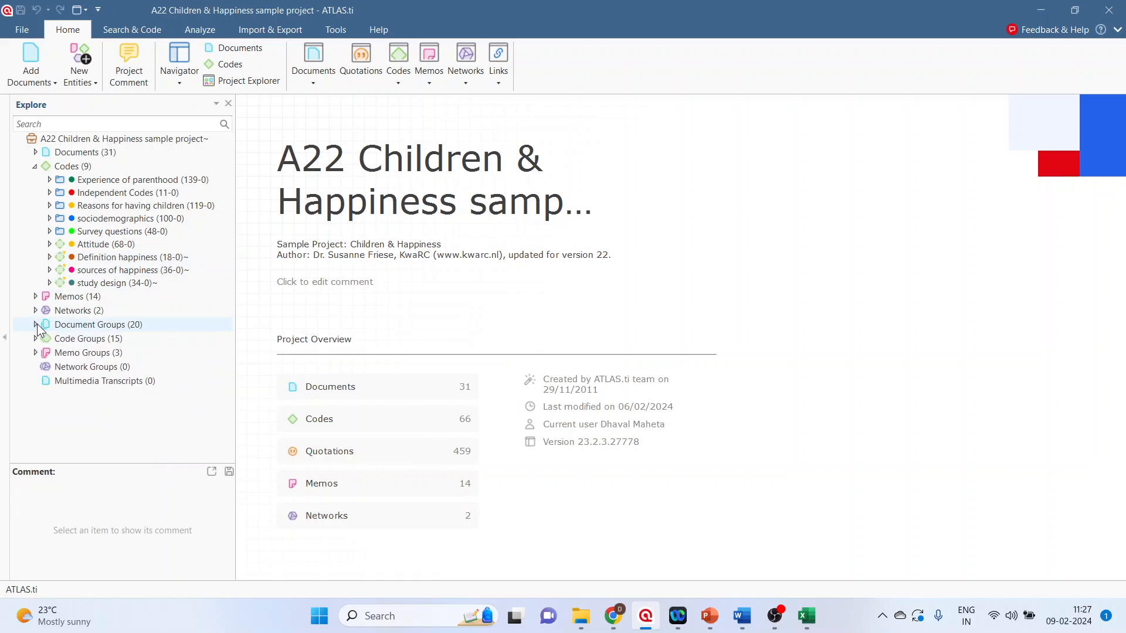
pyautogui.moveTo(104, 244)
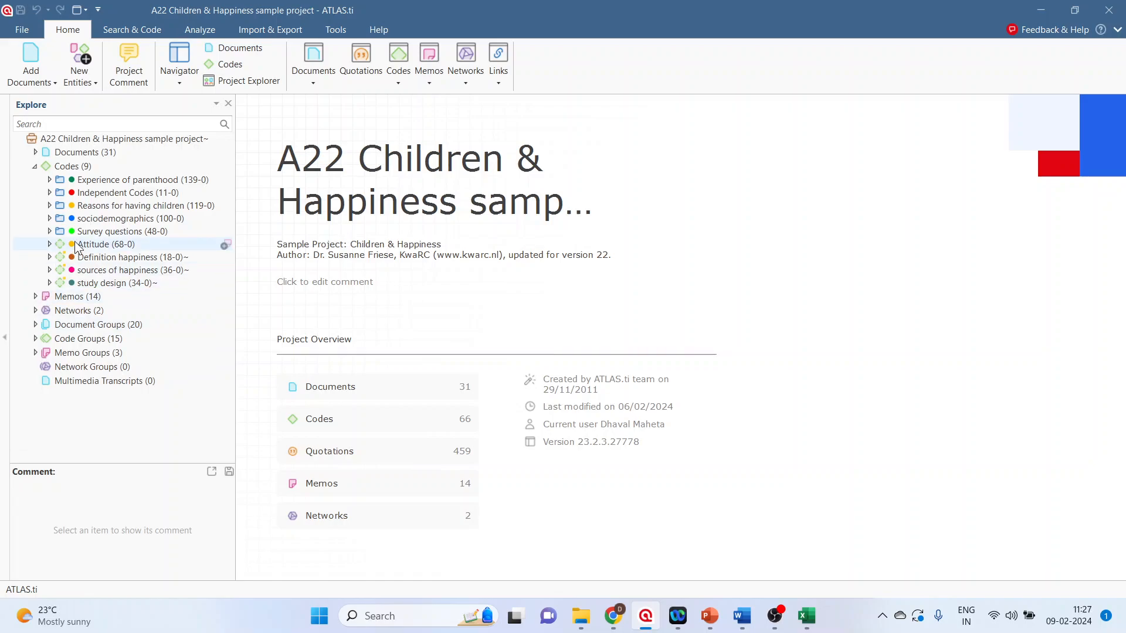
# - Run a Code-Document Analysis with negative and positive effects as rows and Gender::female, Gender::male as columns
pyautogui.click(200, 29)
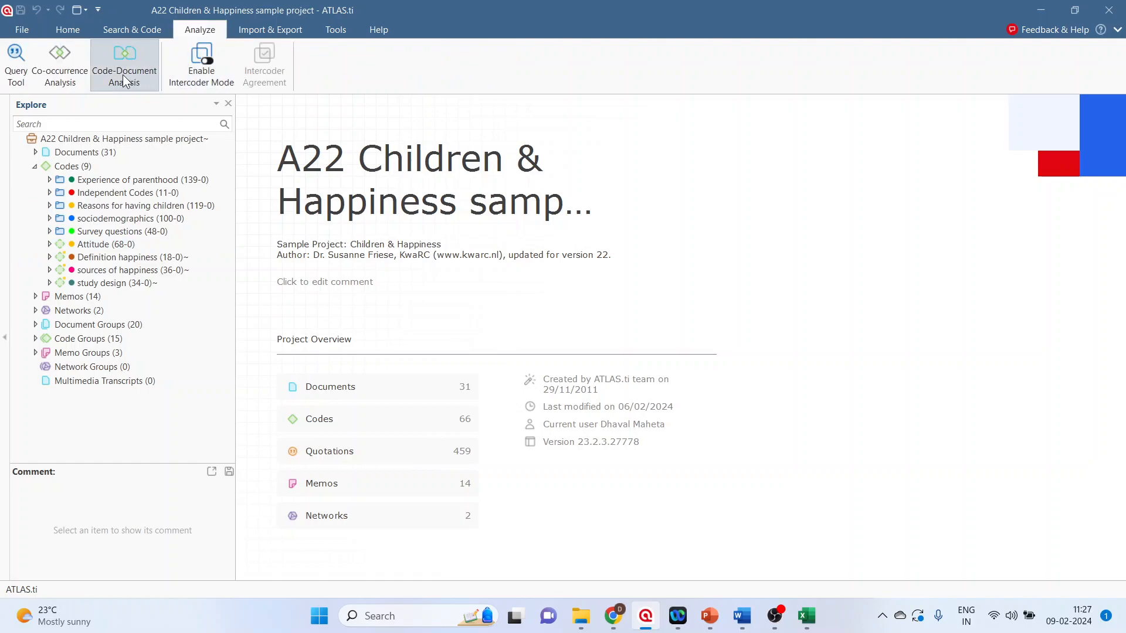
pyautogui.click(124, 65)
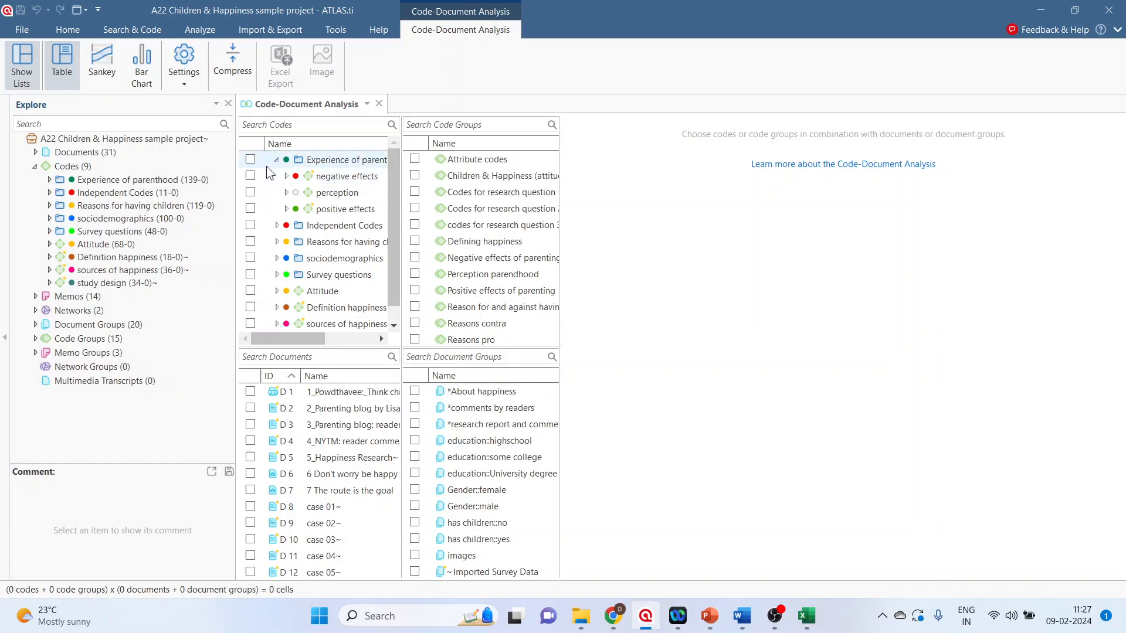
pyautogui.click(250, 176)
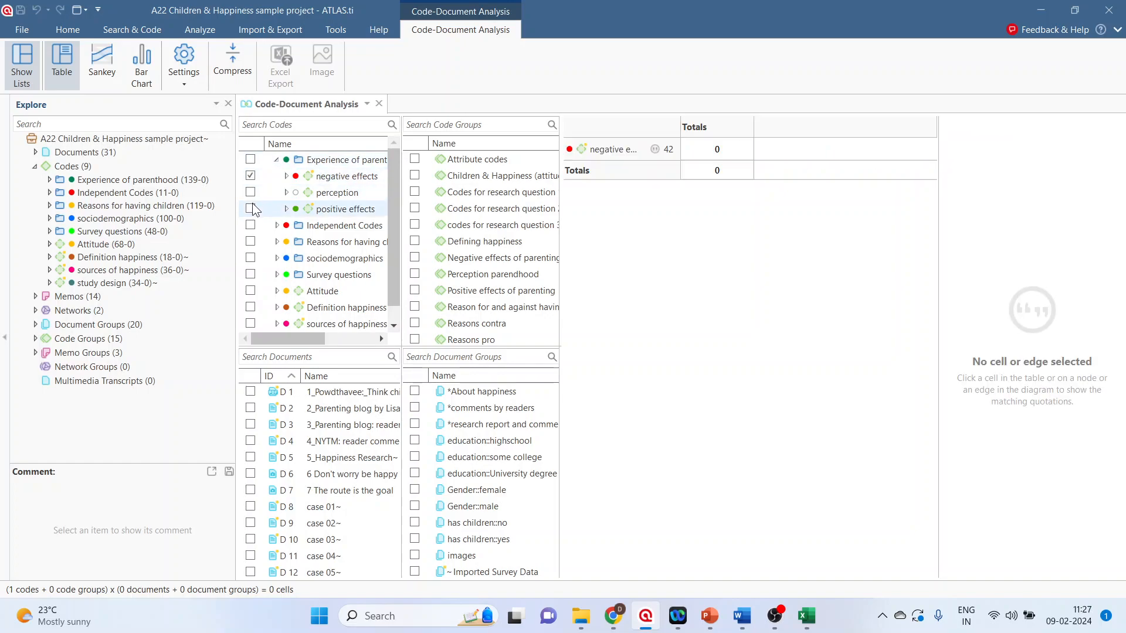
pyautogui.click(250, 208)
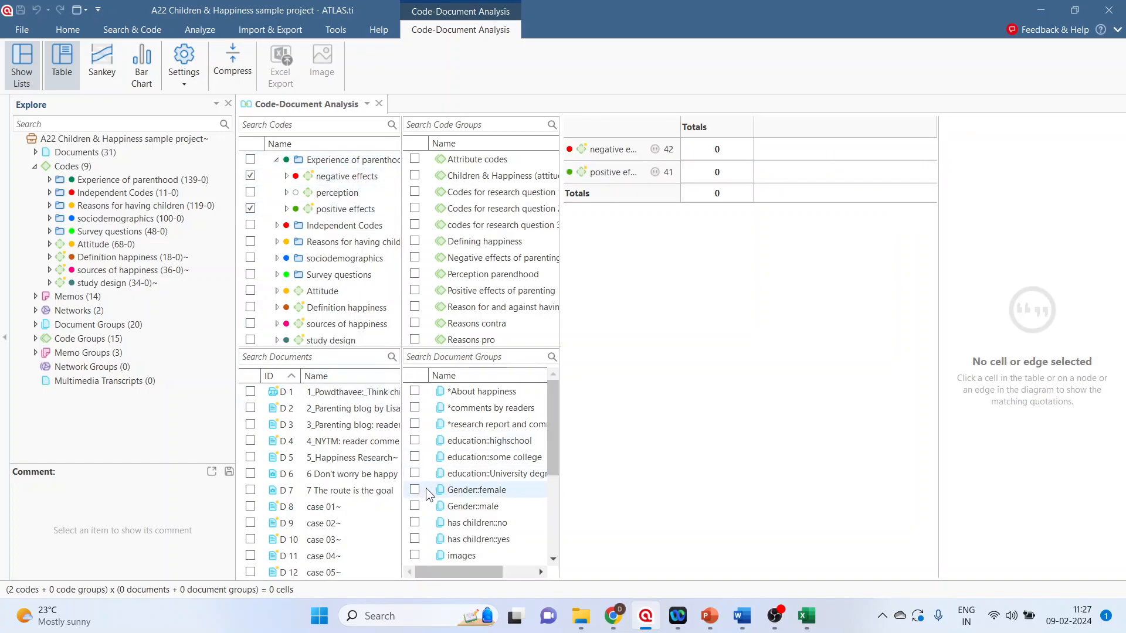
pyautogui.click(413, 489)
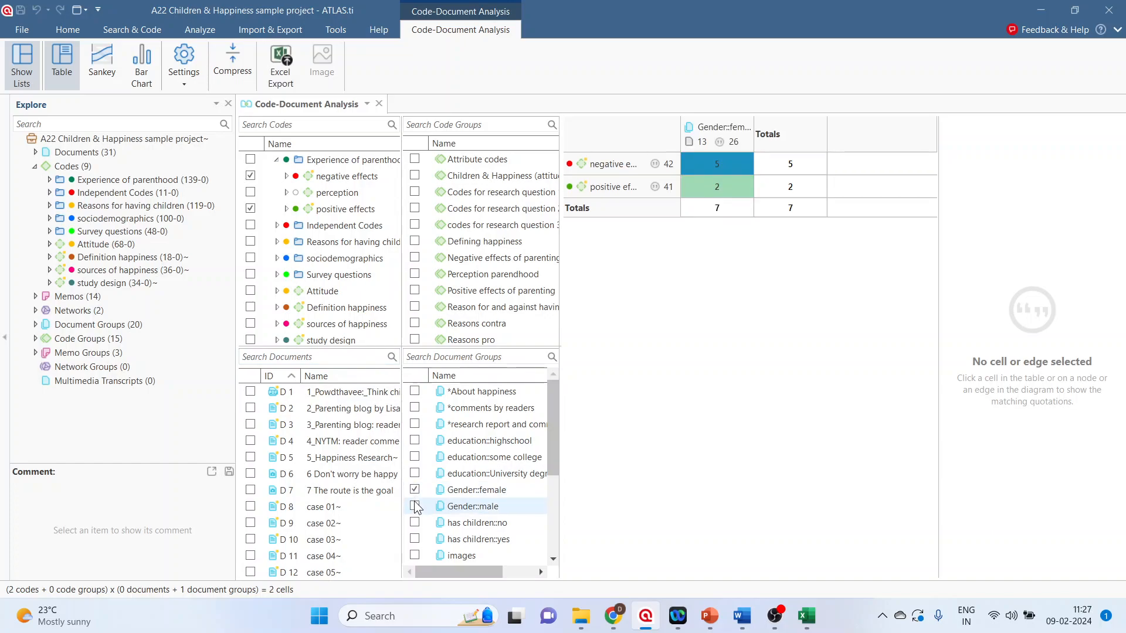
pyautogui.click(413, 506)
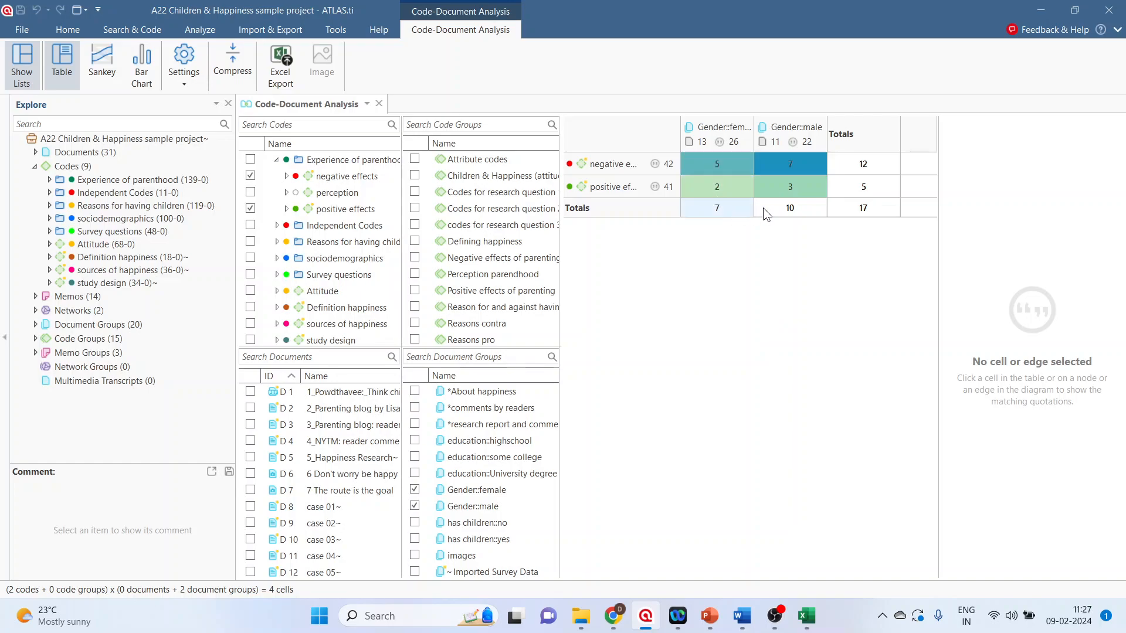
pyautogui.moveTo(789, 186)
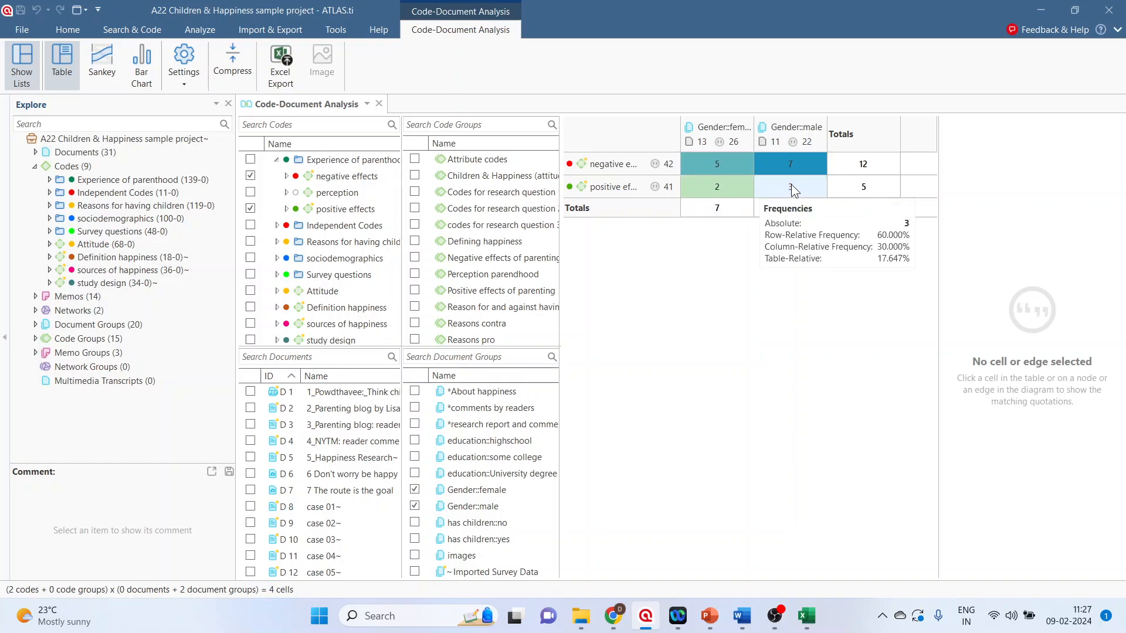
pyautogui.moveTo(789, 220)
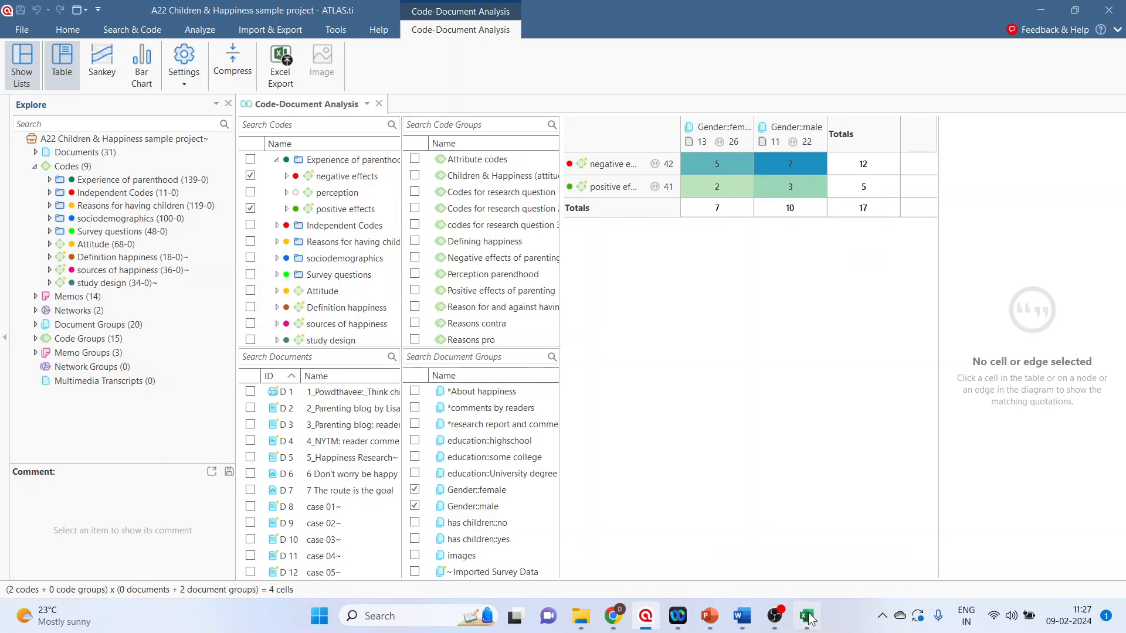
pyautogui.click(805, 615)
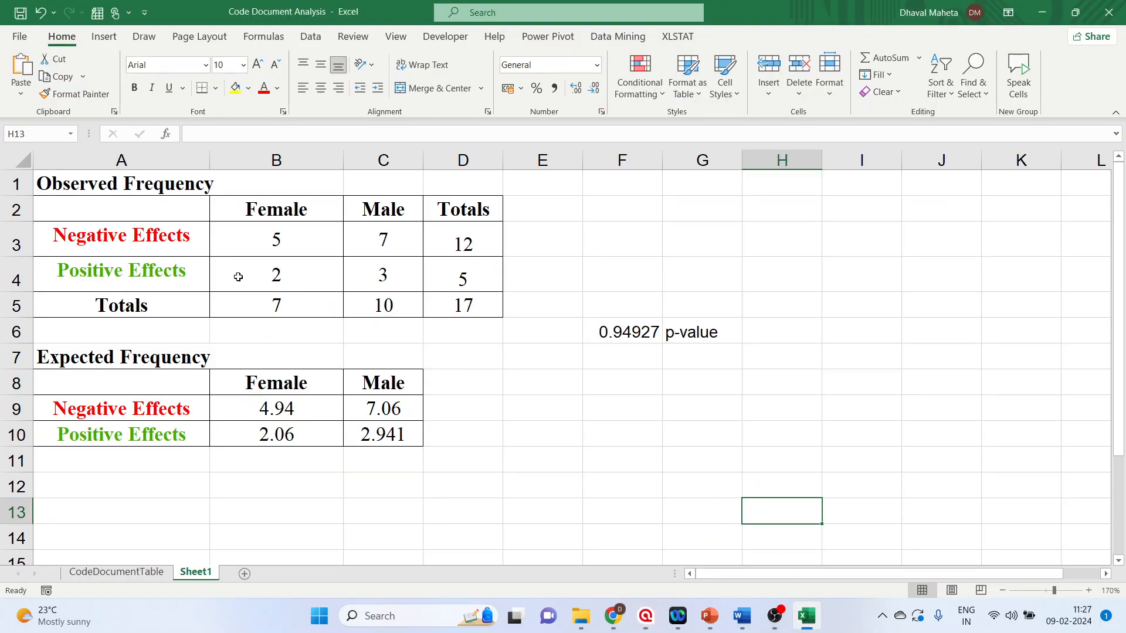
pyautogui.moveTo(196, 266)
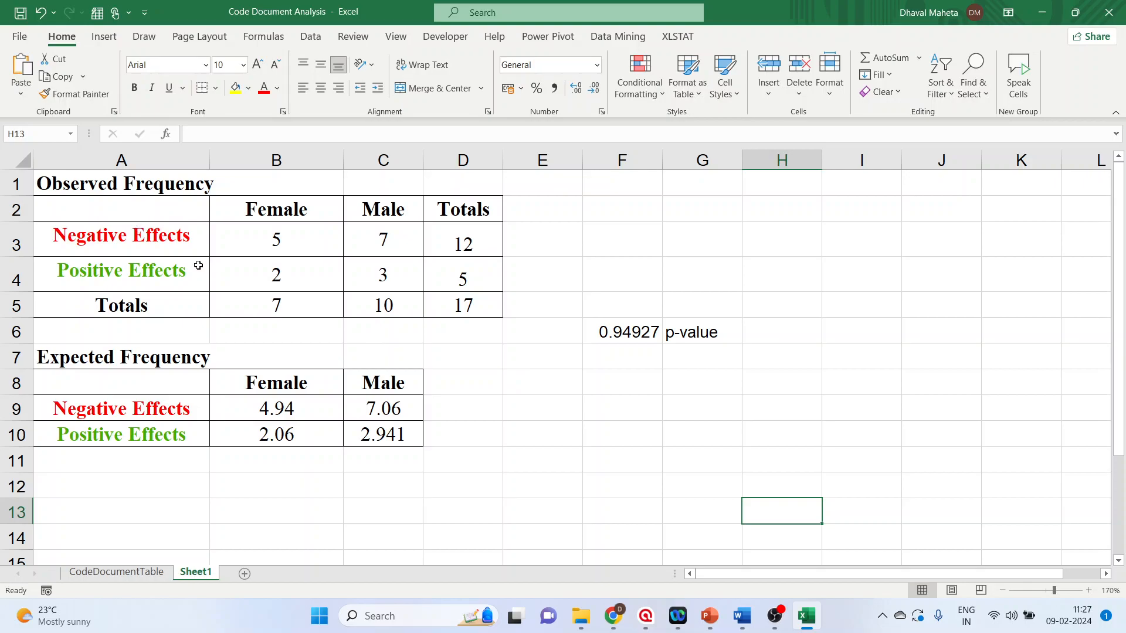
# - Switch back to the ATLAS.ti cross-tabulation of effects by gender totalling 17
pyautogui.click(644, 616)
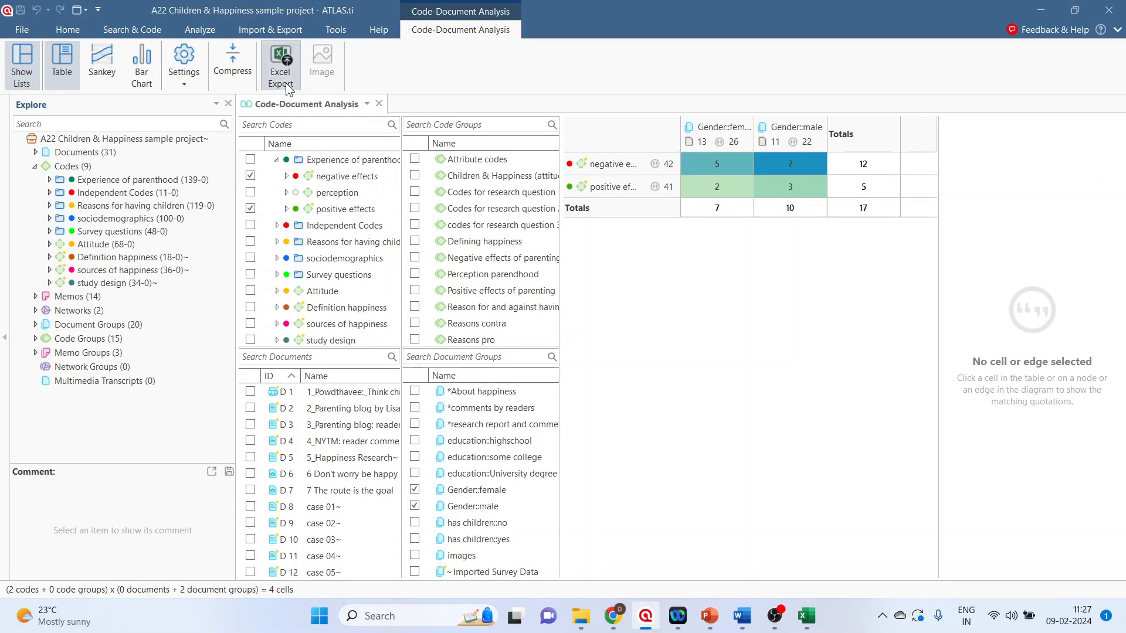
pyautogui.moveTo(805, 615)
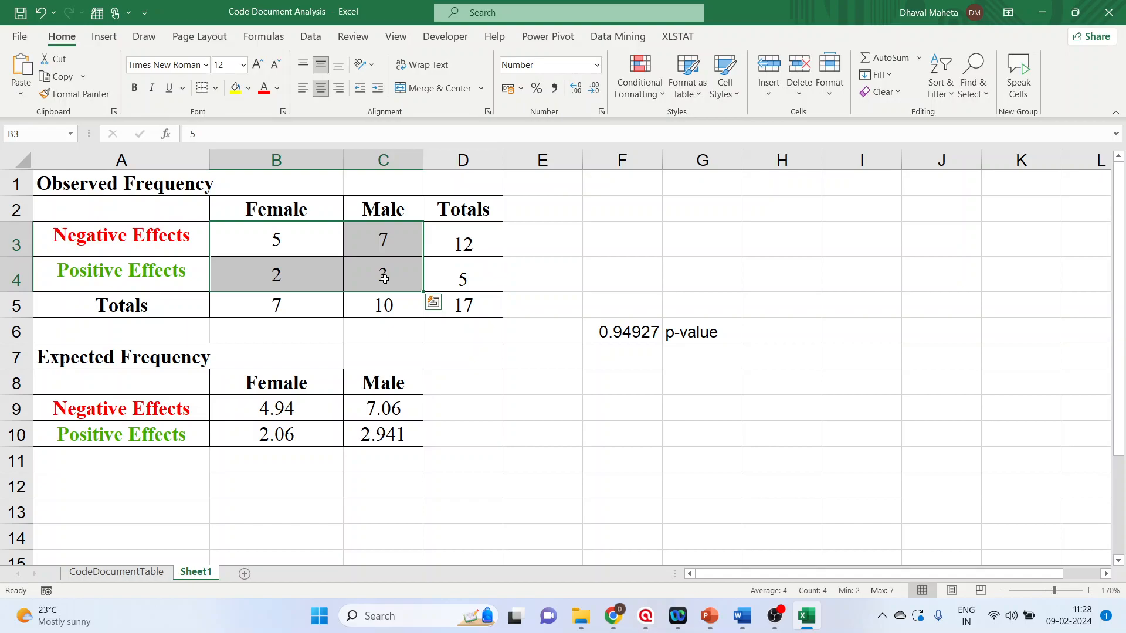
pyautogui.click(276, 305)
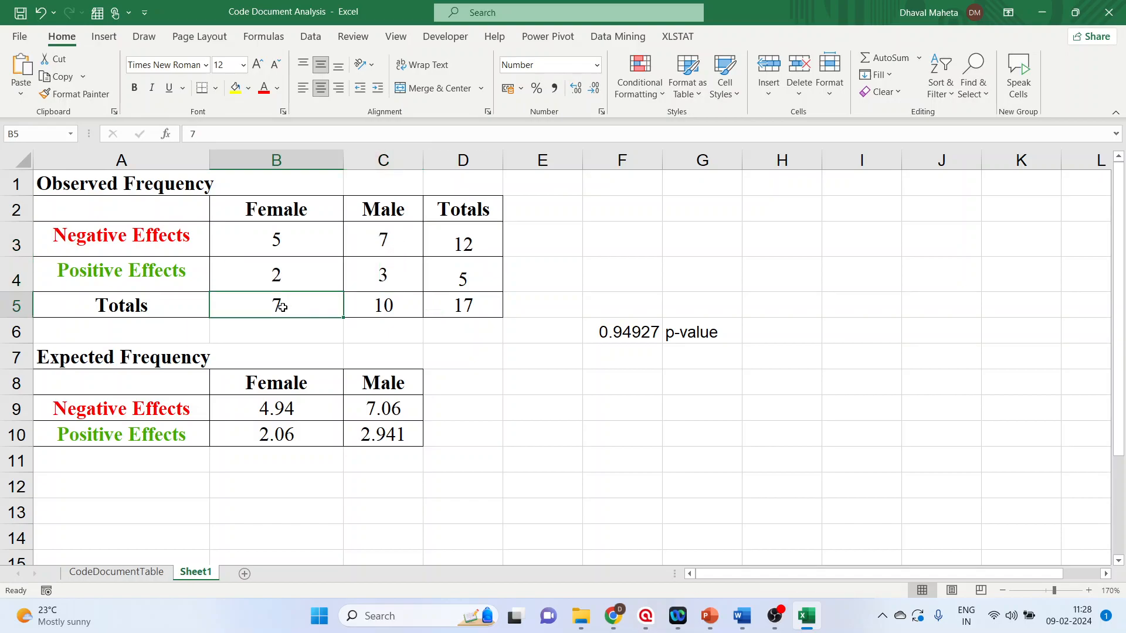
pyautogui.click(382, 305)
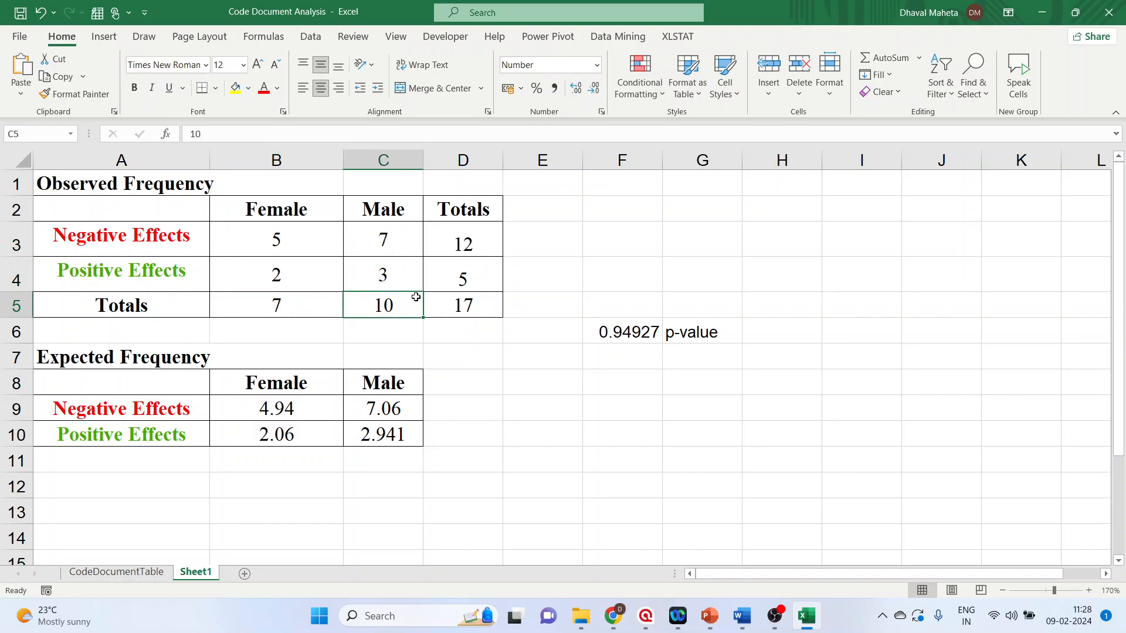
pyautogui.click(462, 279)
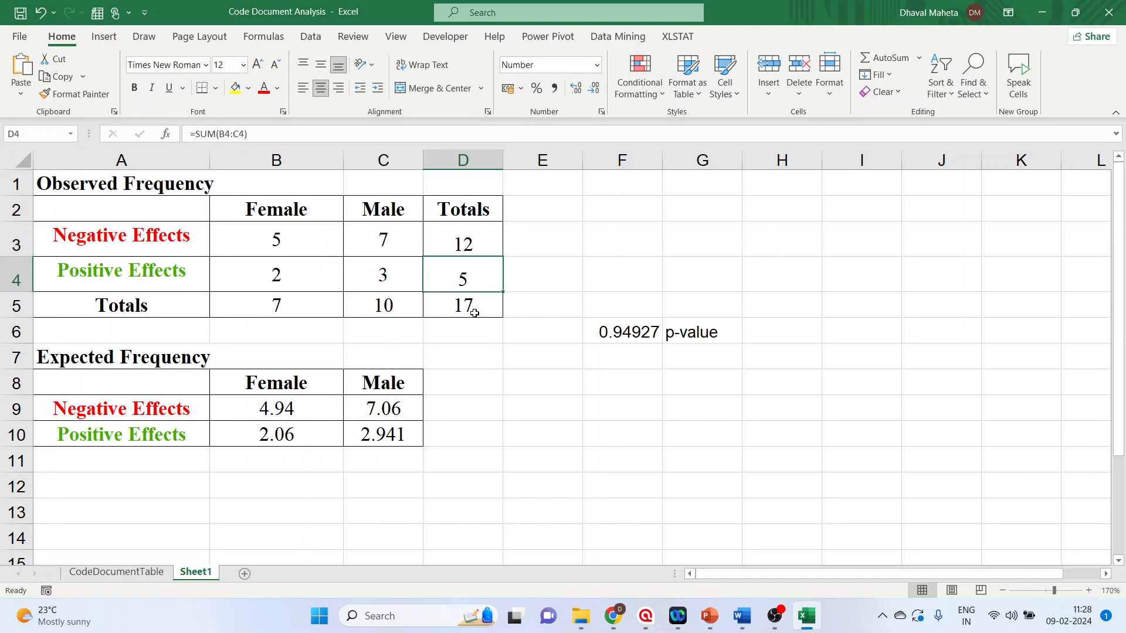
pyautogui.click(462, 305)
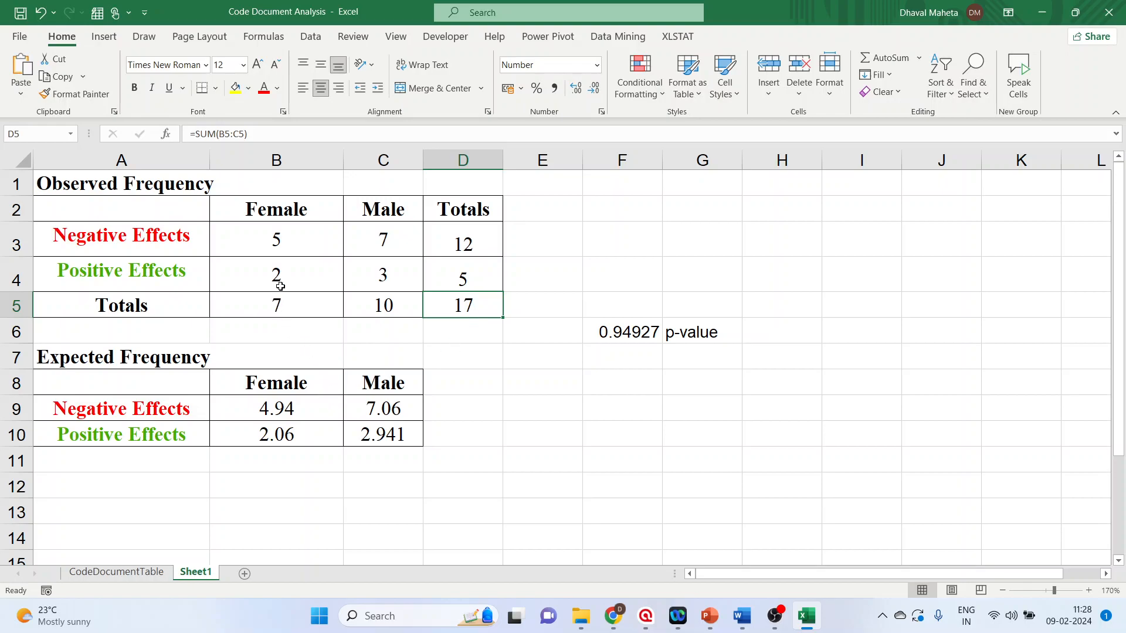
pyautogui.click(275, 239)
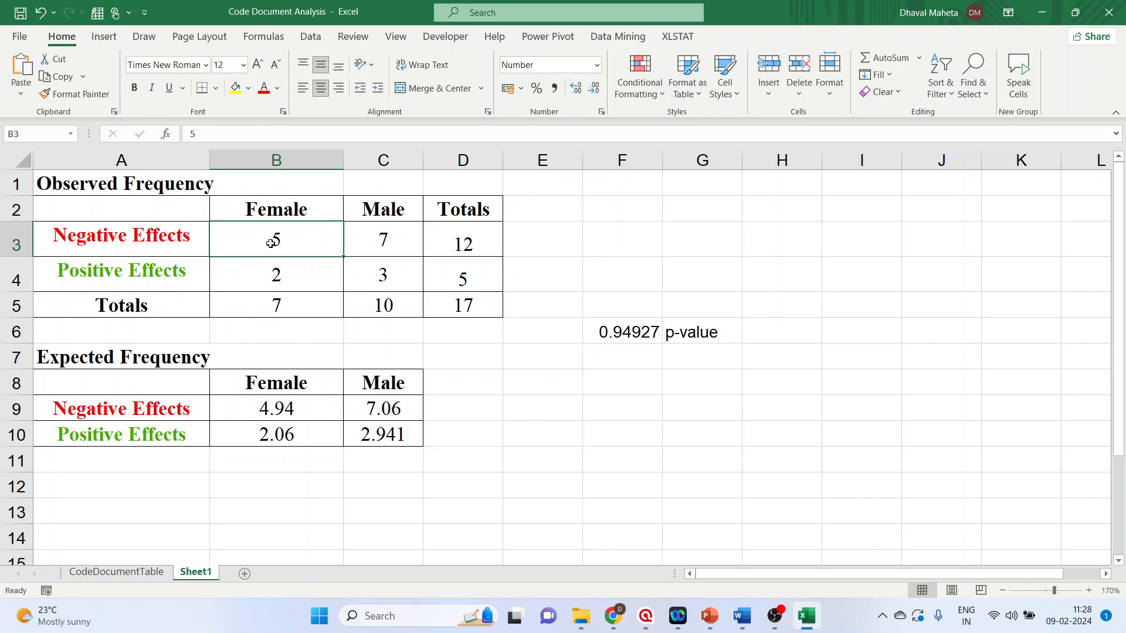
pyautogui.moveTo(274, 305)
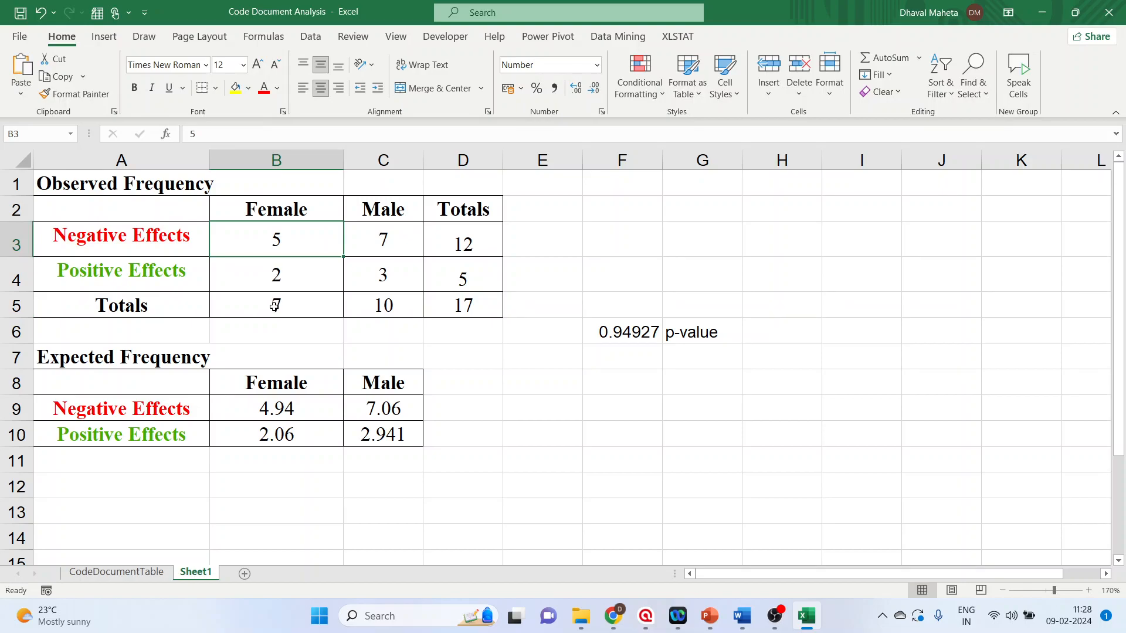
pyautogui.click(275, 305)
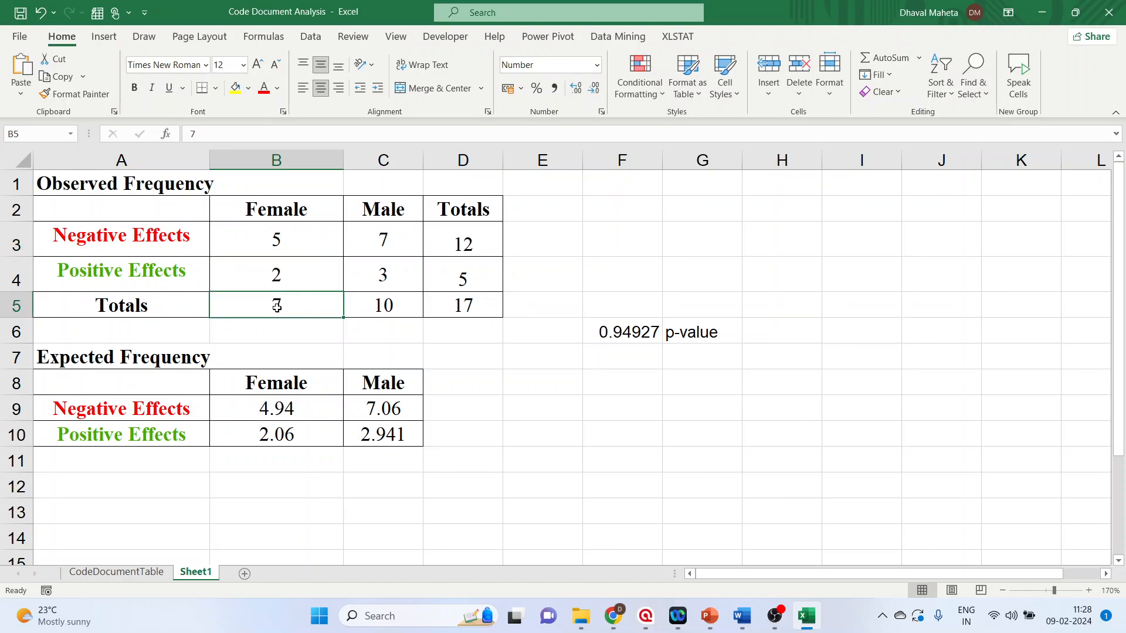
pyautogui.click(462, 239)
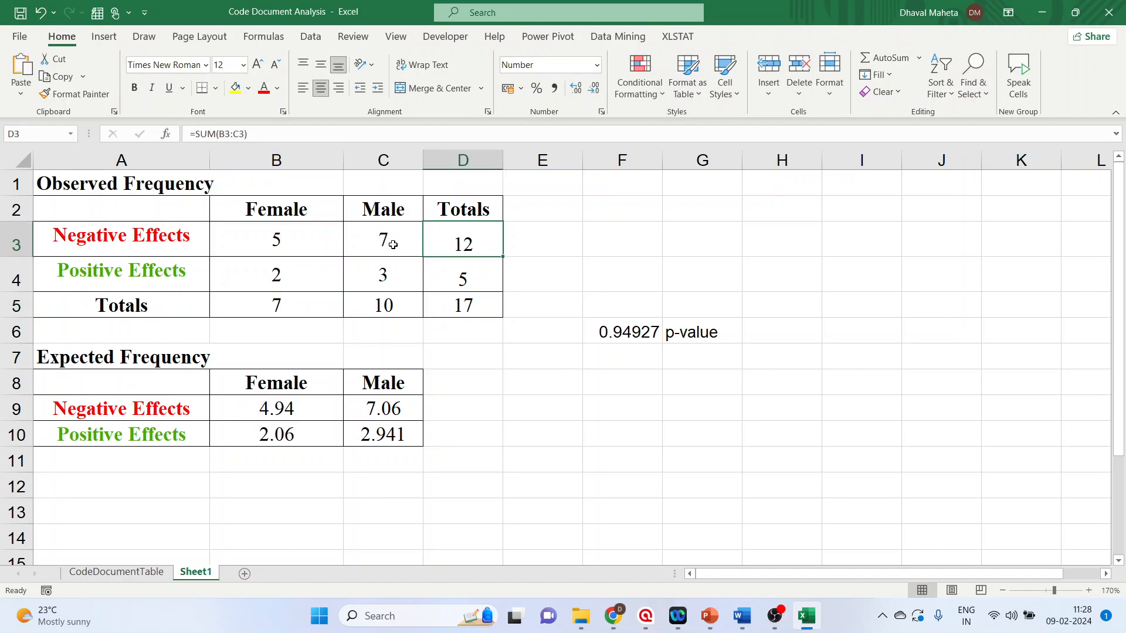
pyautogui.click(276, 239)
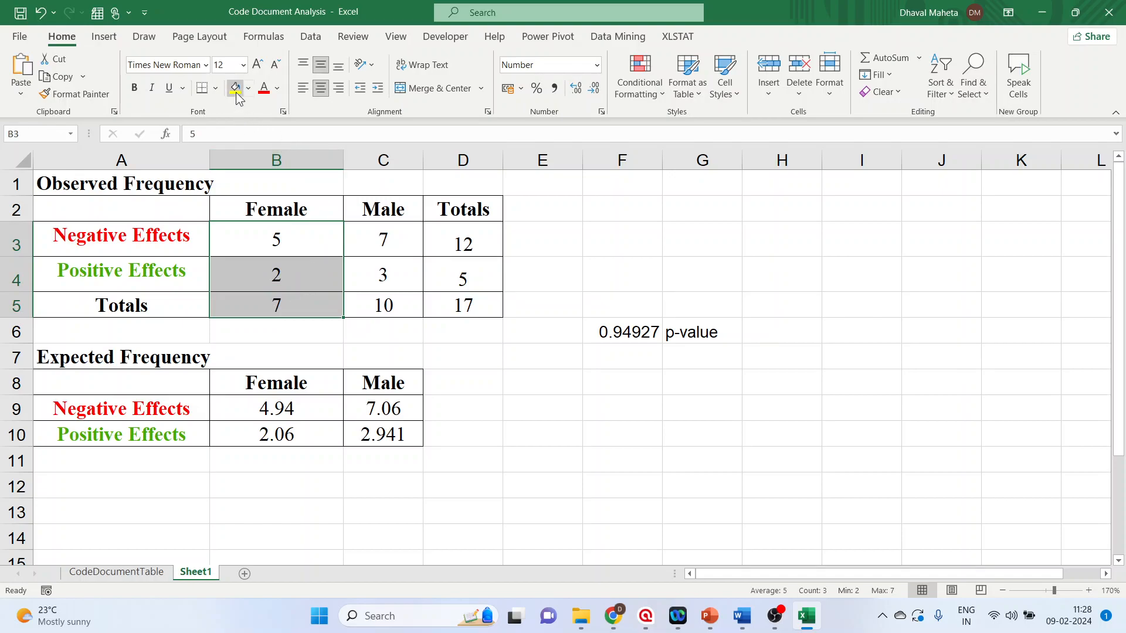
pyautogui.click(232, 88)
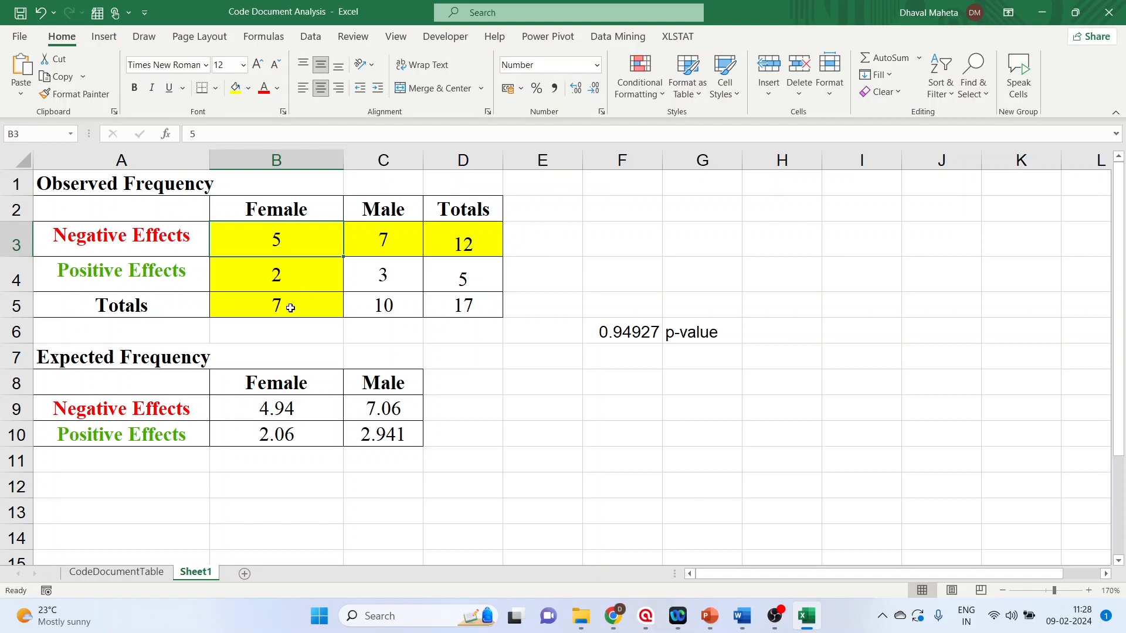
pyautogui.click(276, 304)
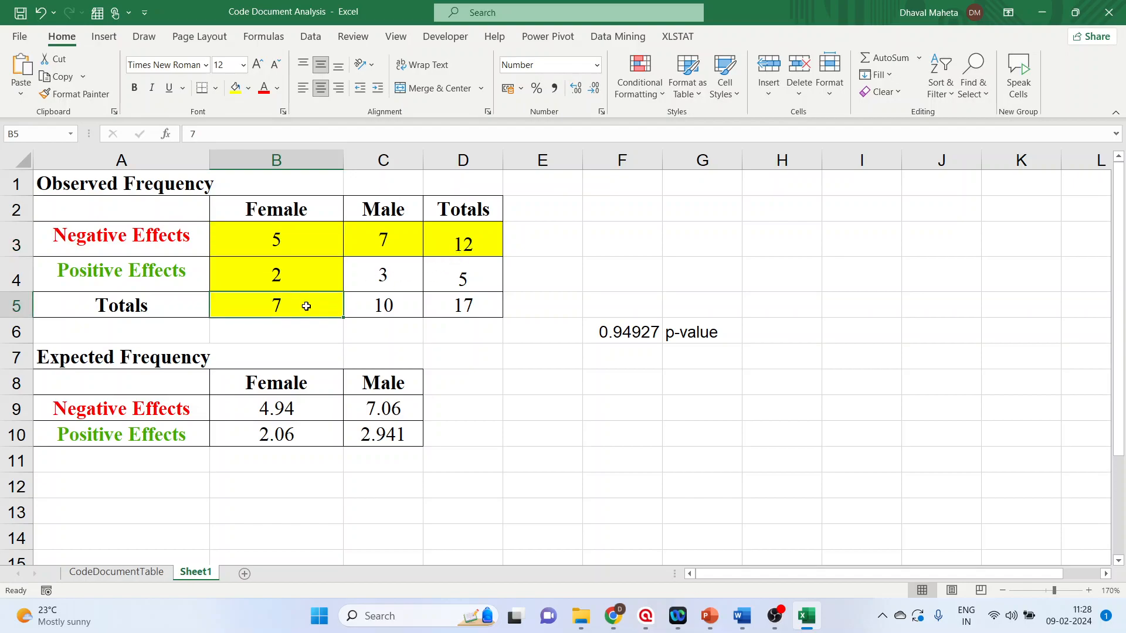
pyautogui.moveTo(485, 238)
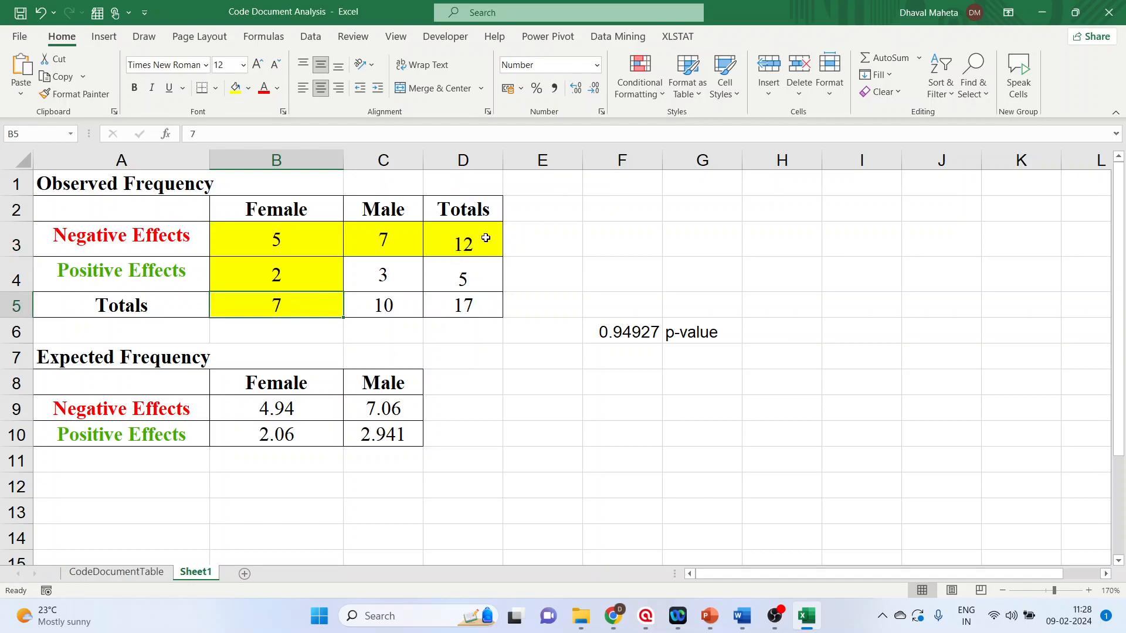
pyautogui.click(462, 244)
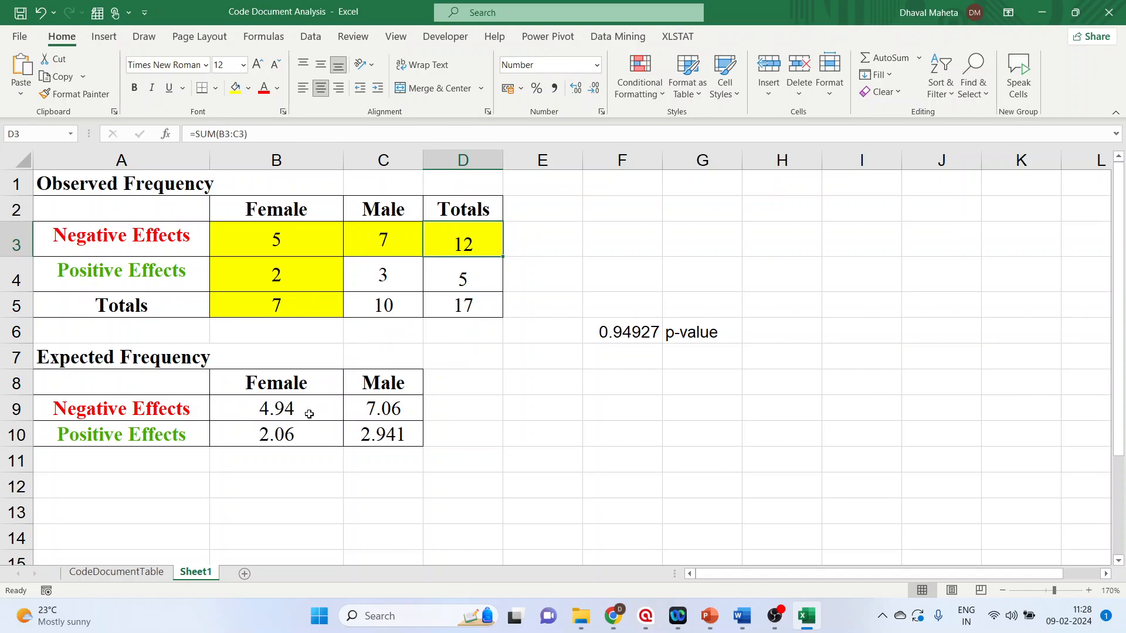
pyautogui.click(275, 408)
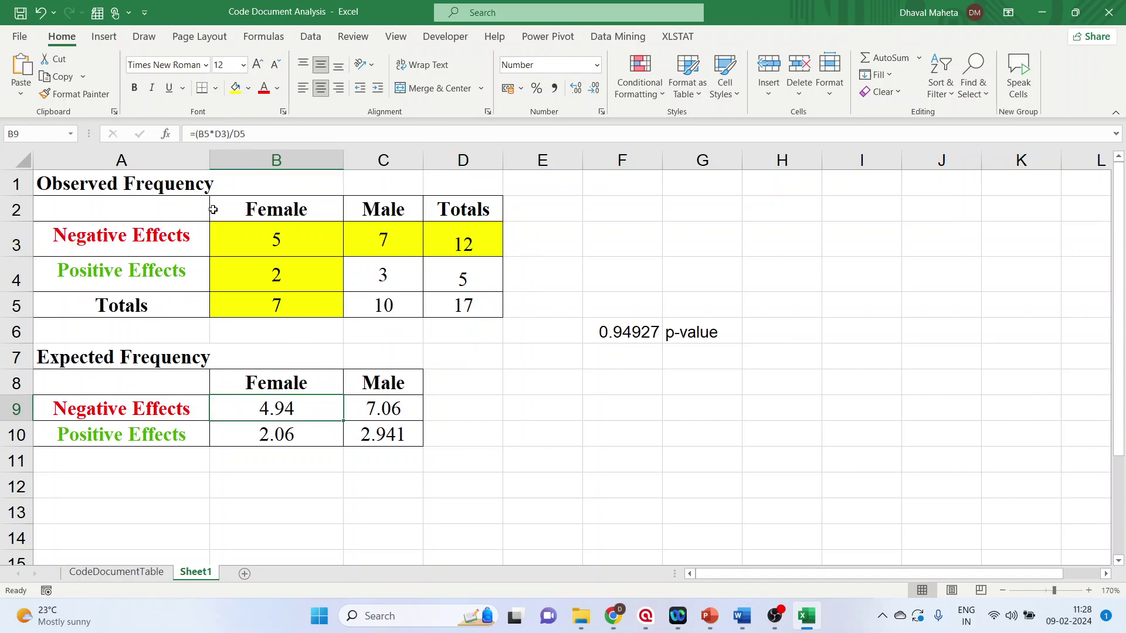
pyautogui.click(275, 305)
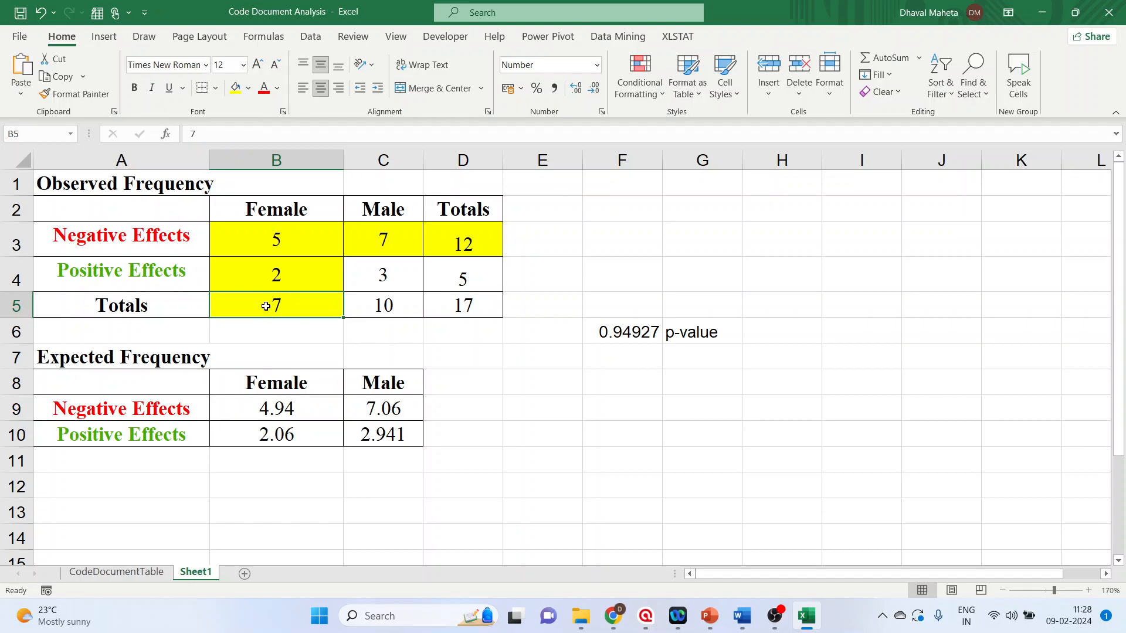
pyautogui.moveTo(453, 245)
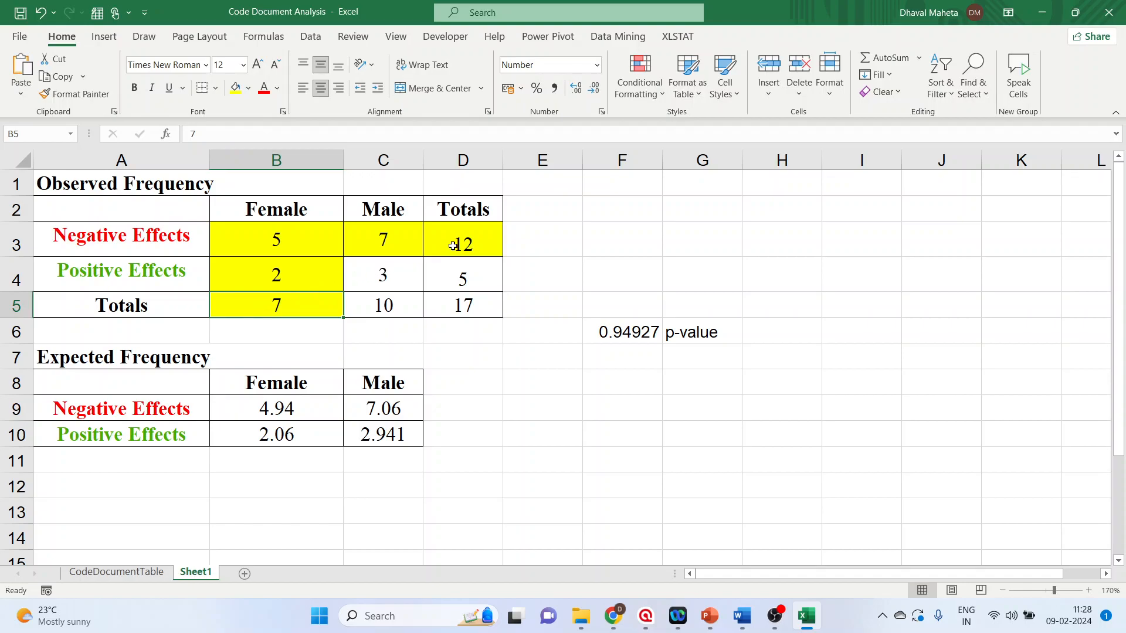
pyautogui.click(462, 239)
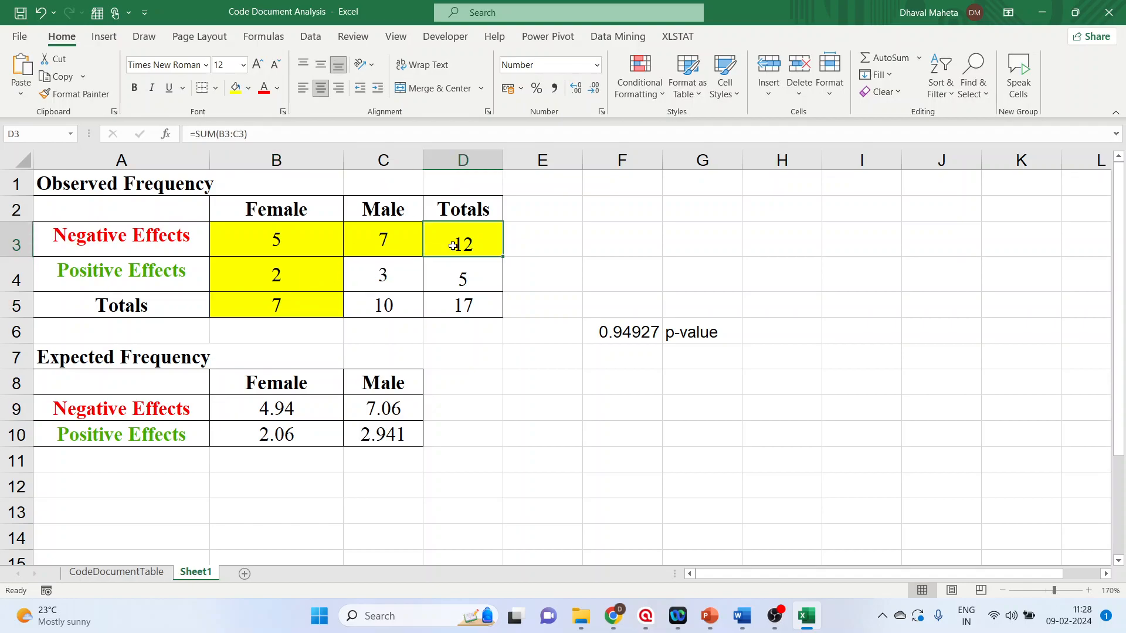
pyautogui.click(462, 305)
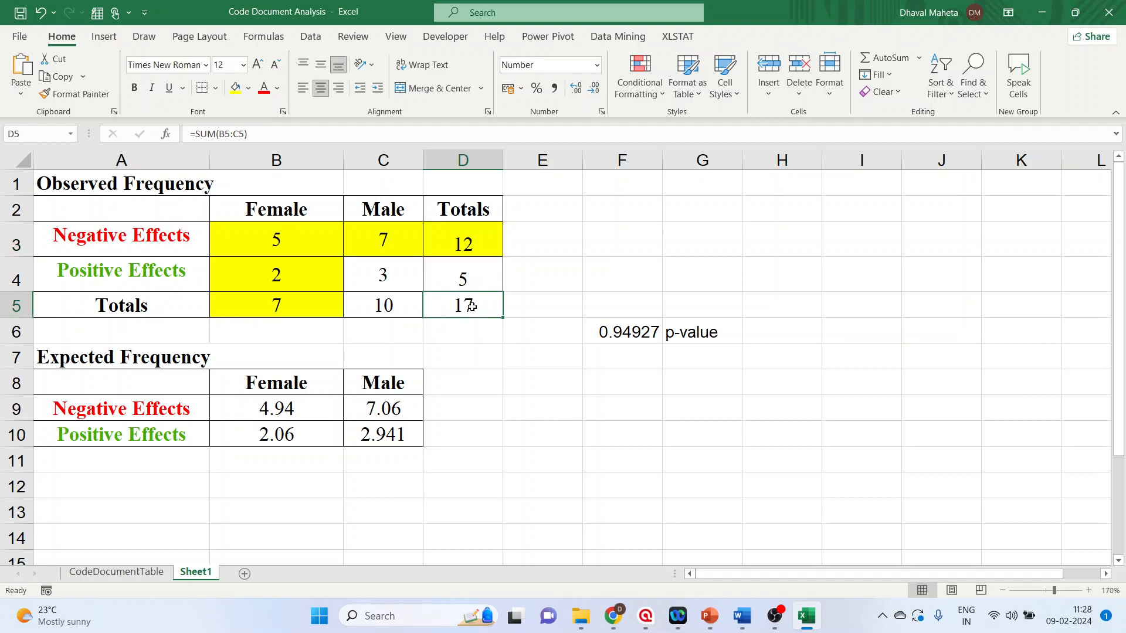
pyautogui.moveTo(309, 386)
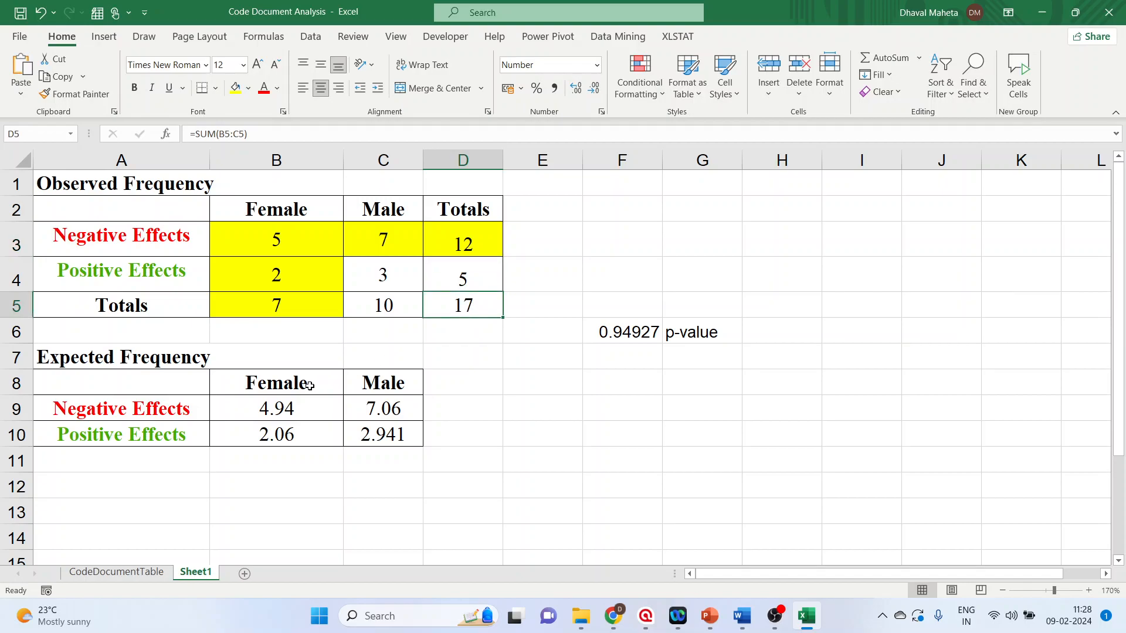
pyautogui.click(276, 408)
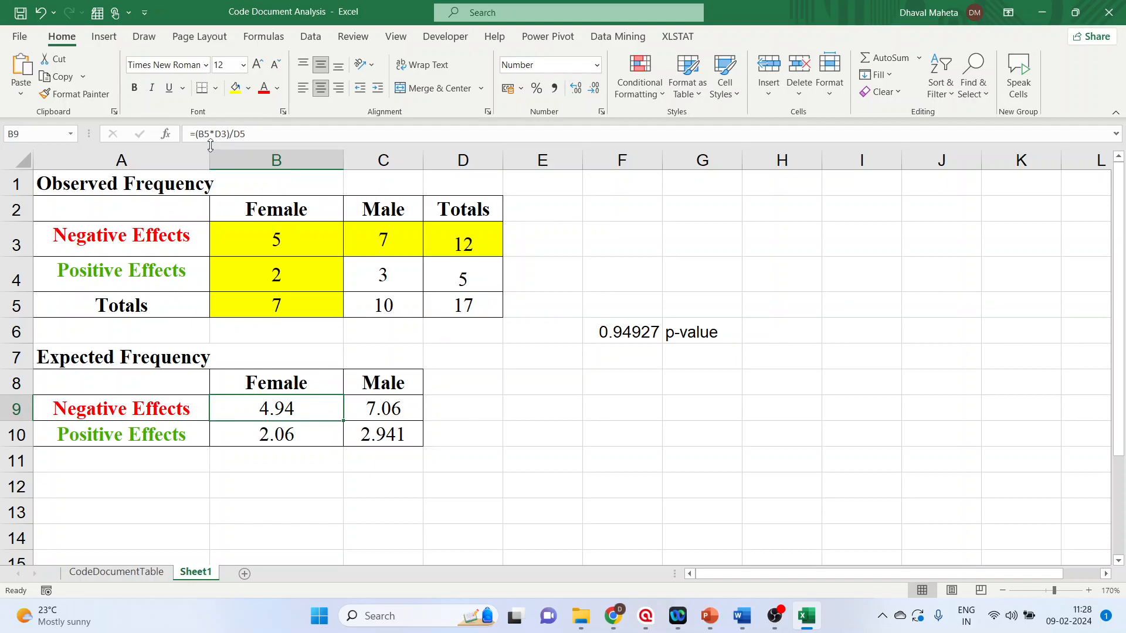
pyautogui.moveTo(248, 134)
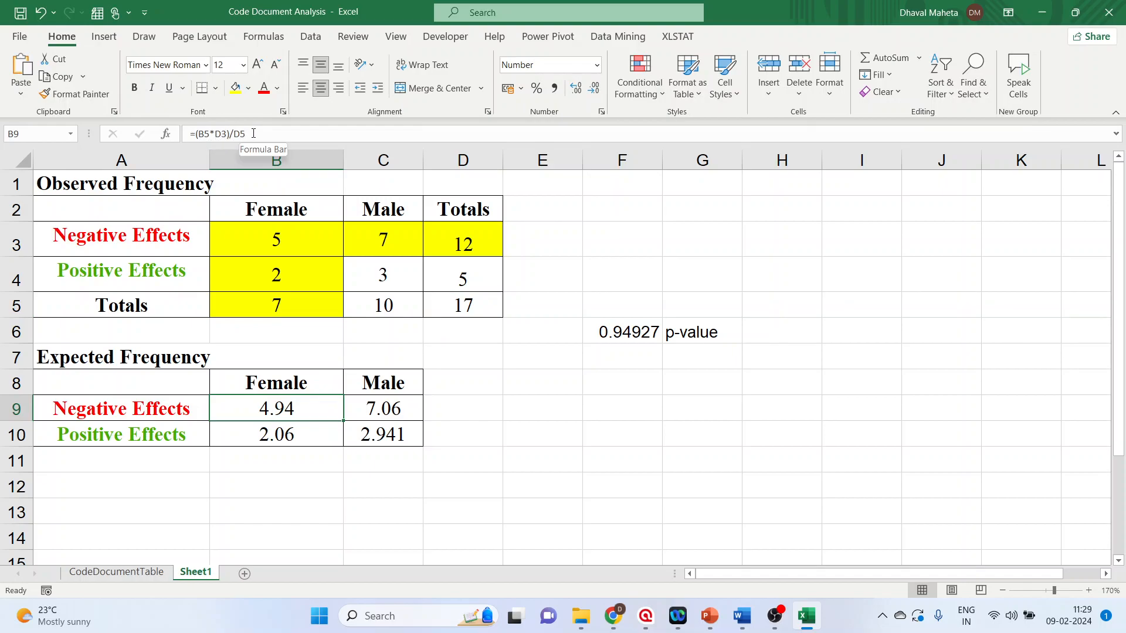
# - Trace the expected Female Positive Effects cell to column total times row total over the grand total 17
pyautogui.click(276, 239)
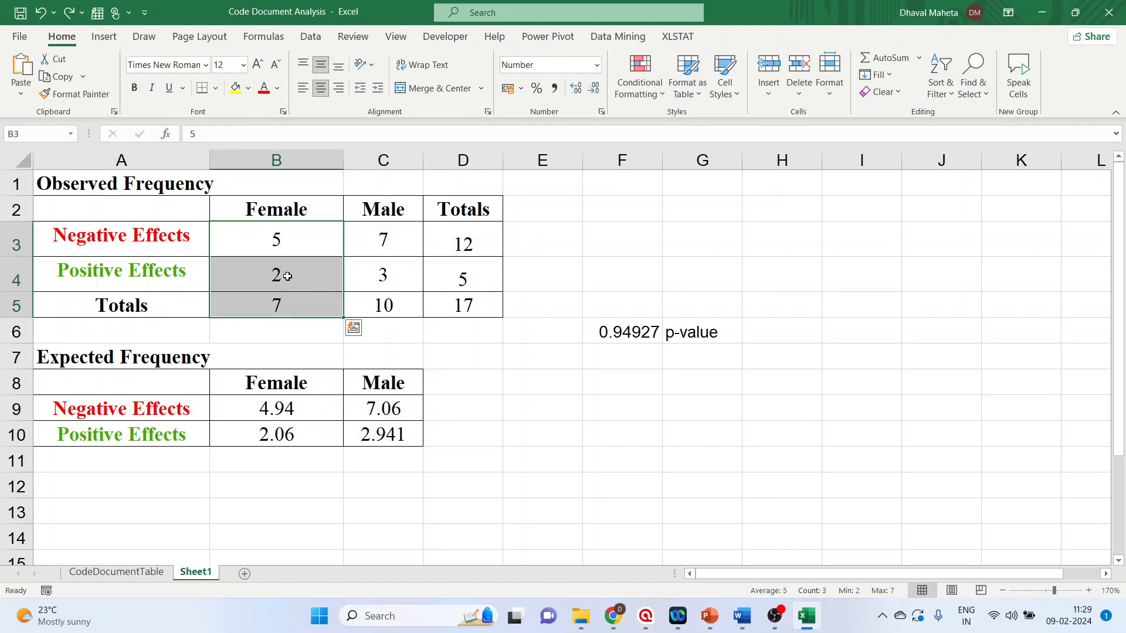
pyautogui.click(275, 274)
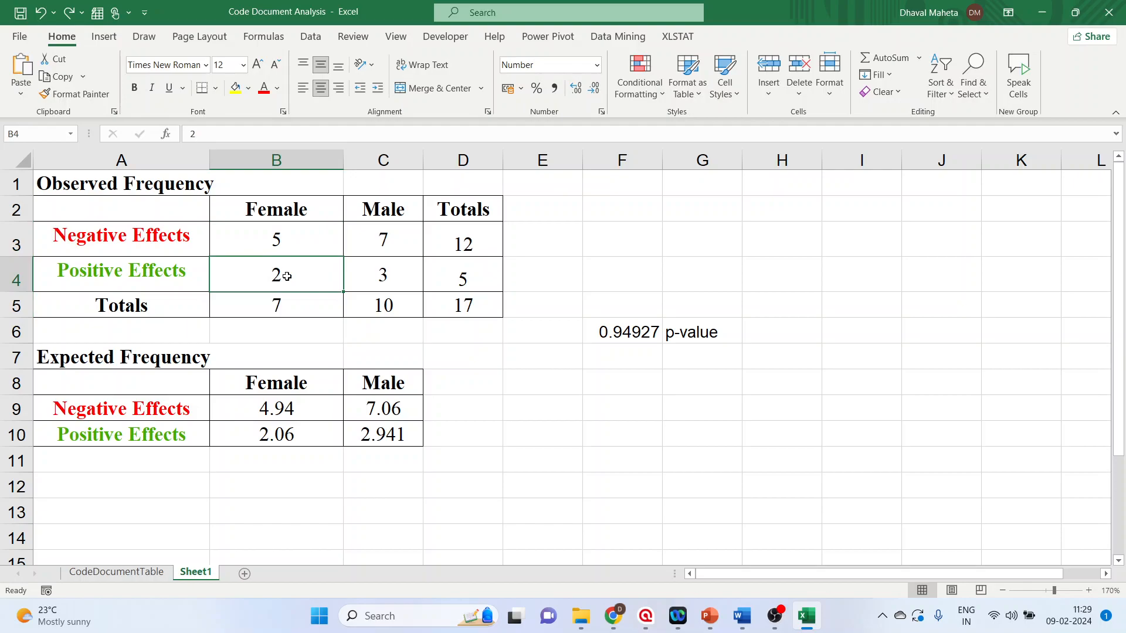
pyautogui.moveTo(286, 303)
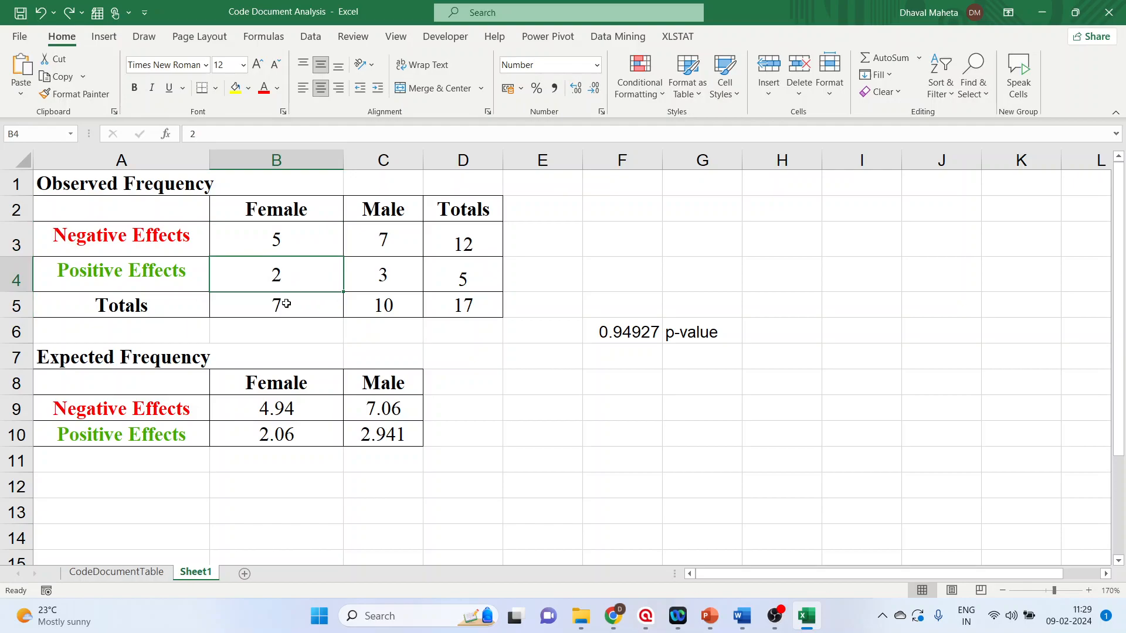
pyautogui.click(275, 304)
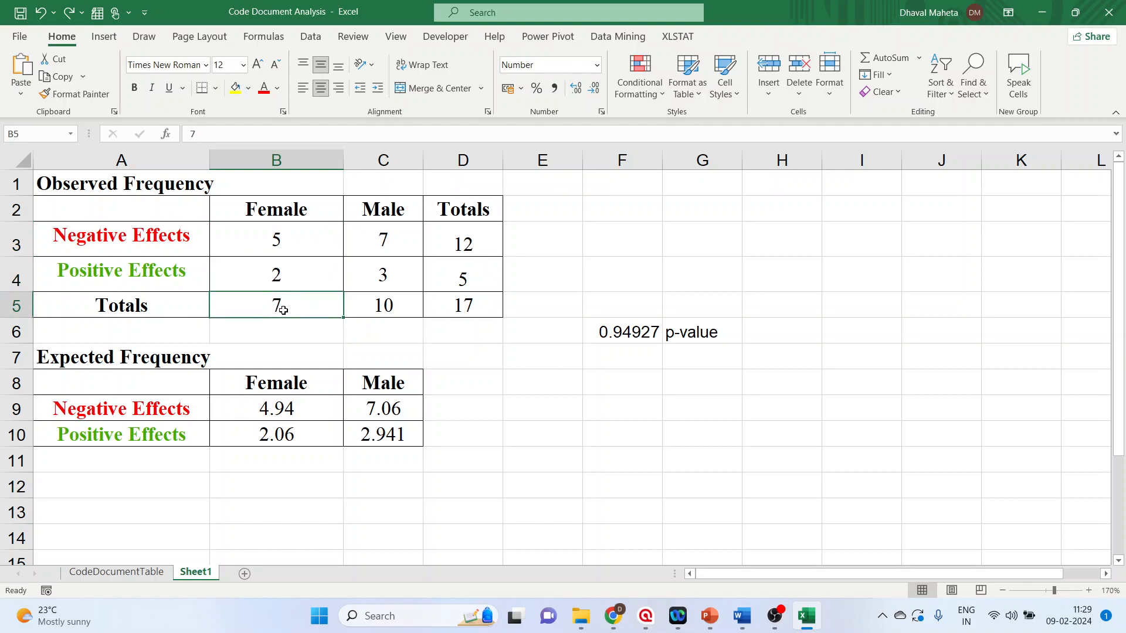
pyautogui.moveTo(466, 279)
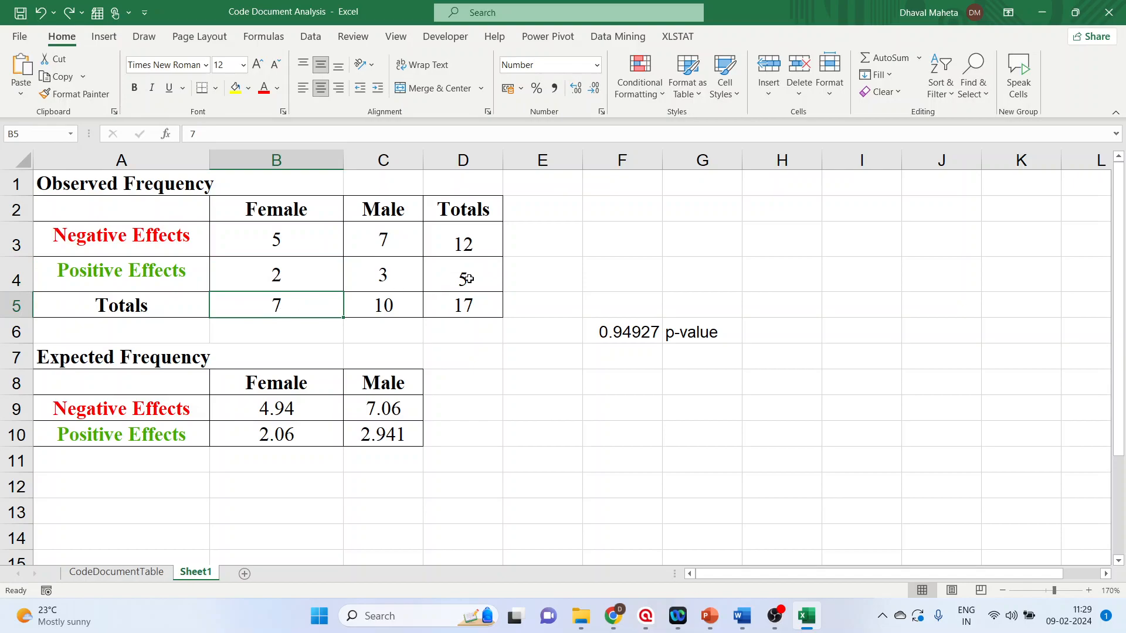
pyautogui.click(462, 274)
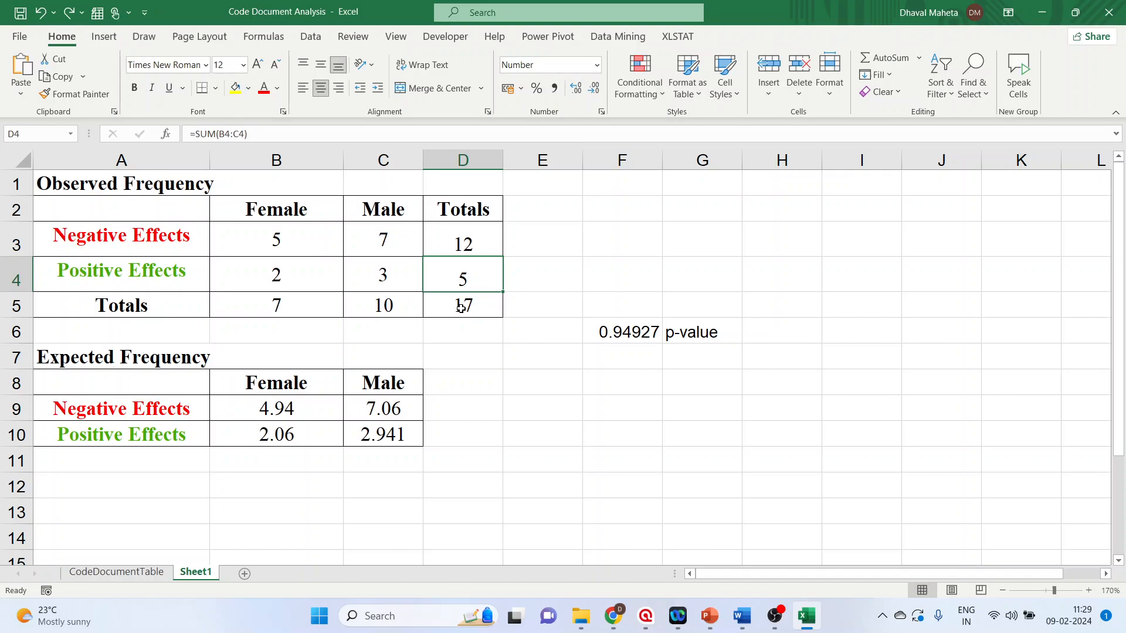
pyautogui.click(275, 275)
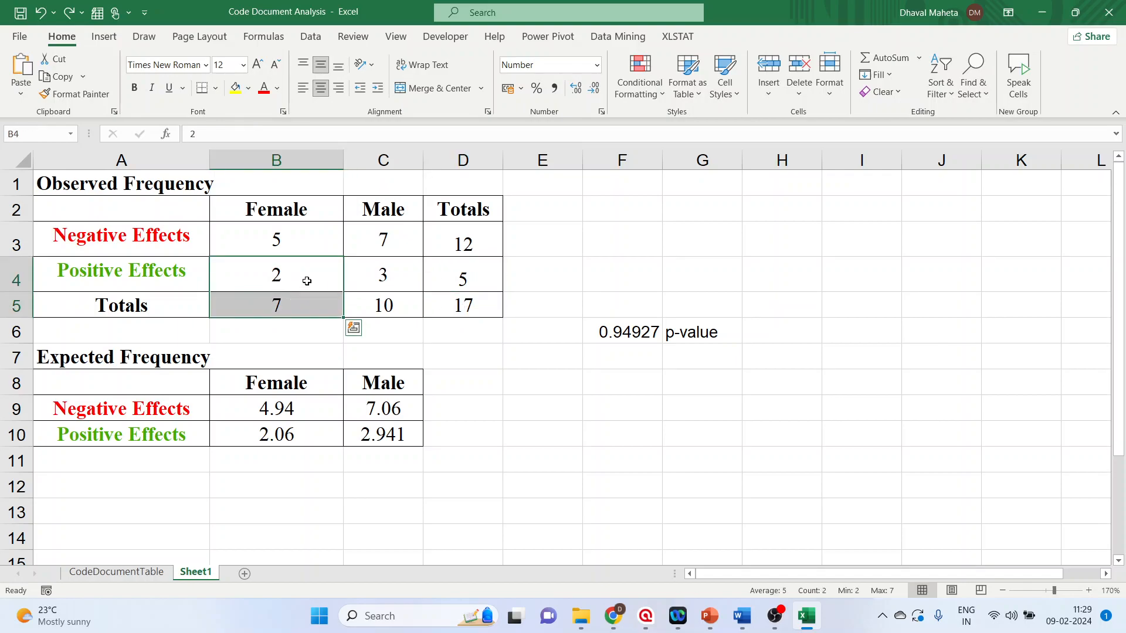
pyautogui.moveTo(275, 274); pyautogui.dragTo(462, 274)
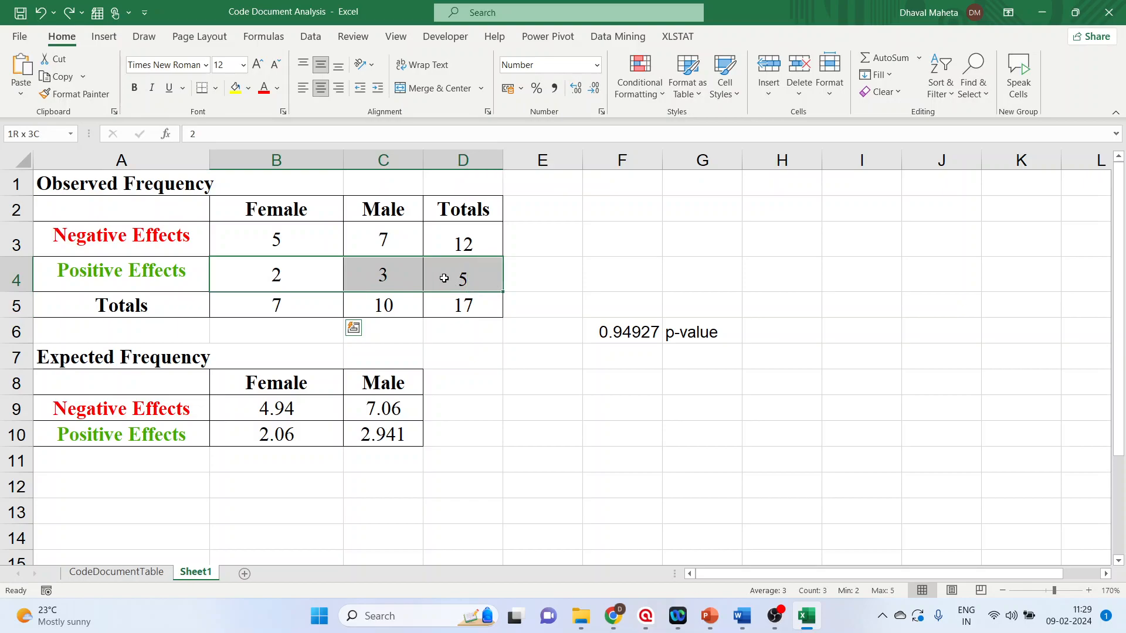
pyautogui.click(461, 305)
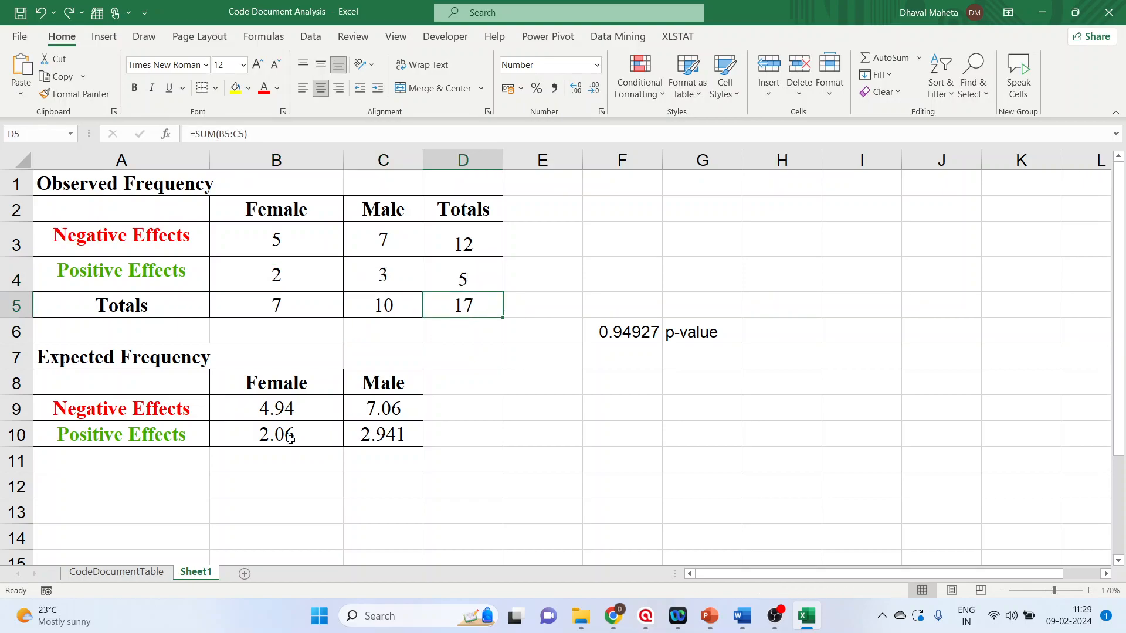
pyautogui.click(275, 433)
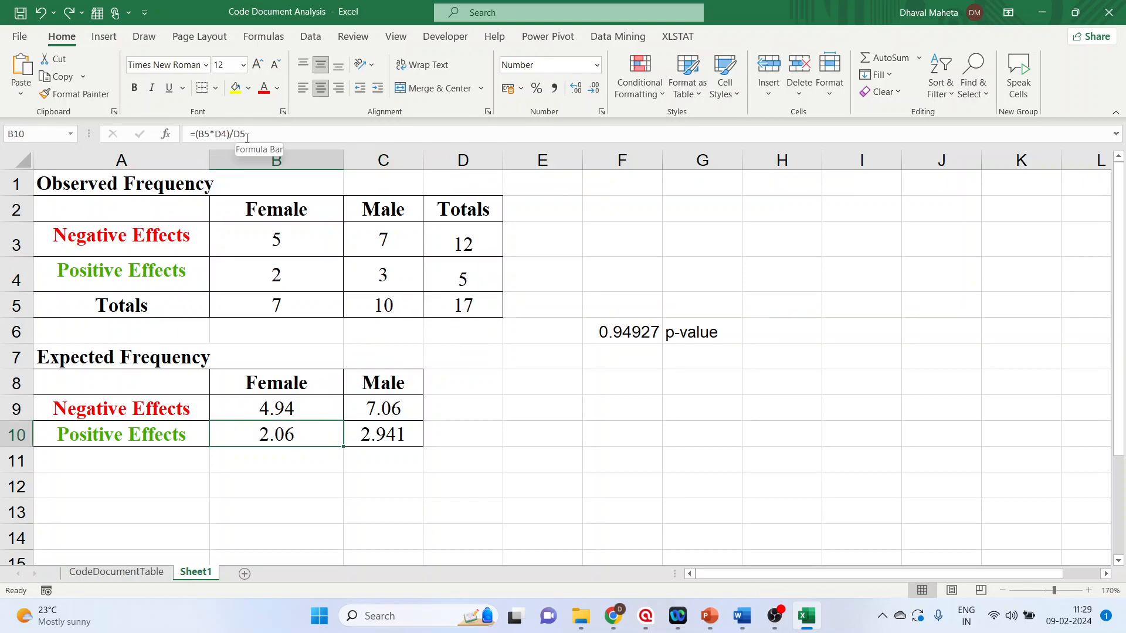
pyautogui.moveTo(384, 411)
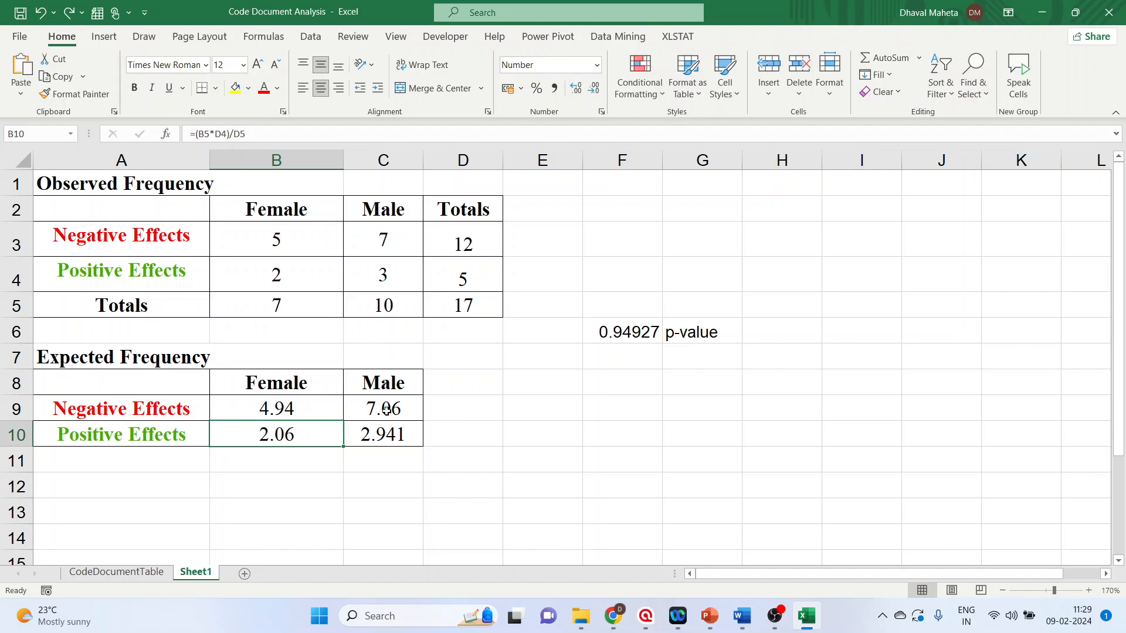
pyautogui.moveTo(394, 322)
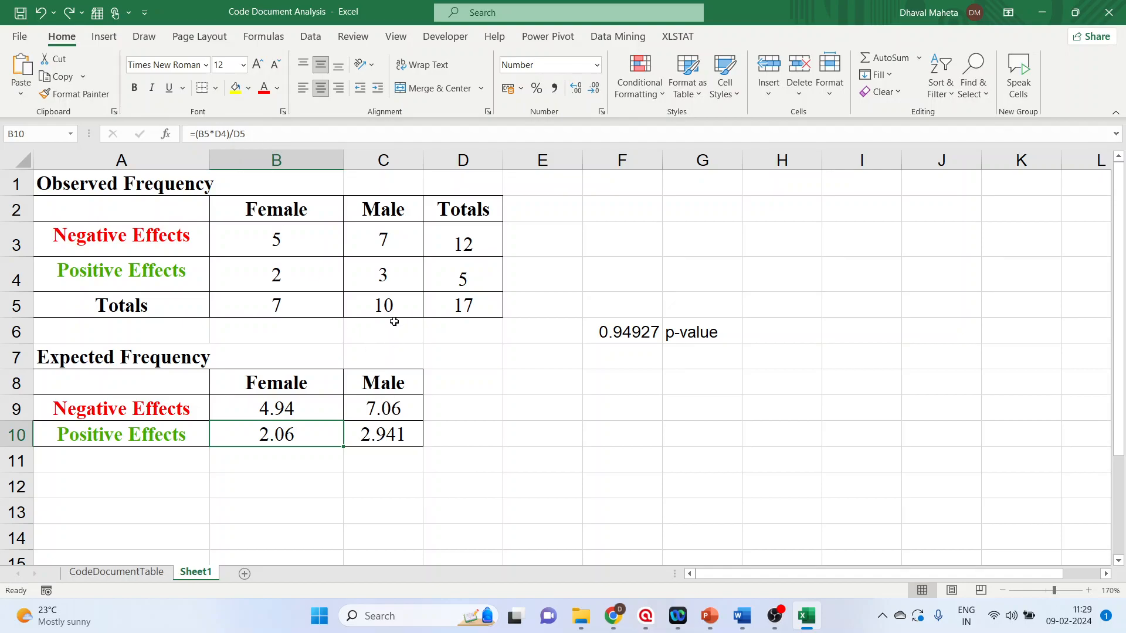
# - Verify the expected Male Negative Effects value 7.06 comes from (10×12)/17
pyautogui.click(382, 239)
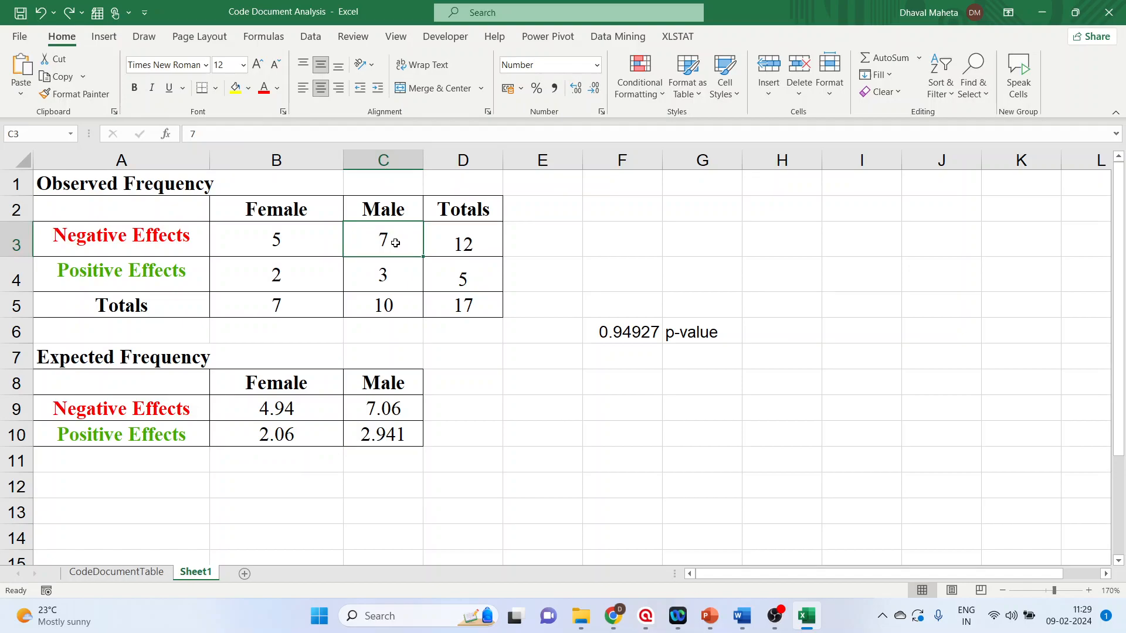
pyautogui.click(382, 305)
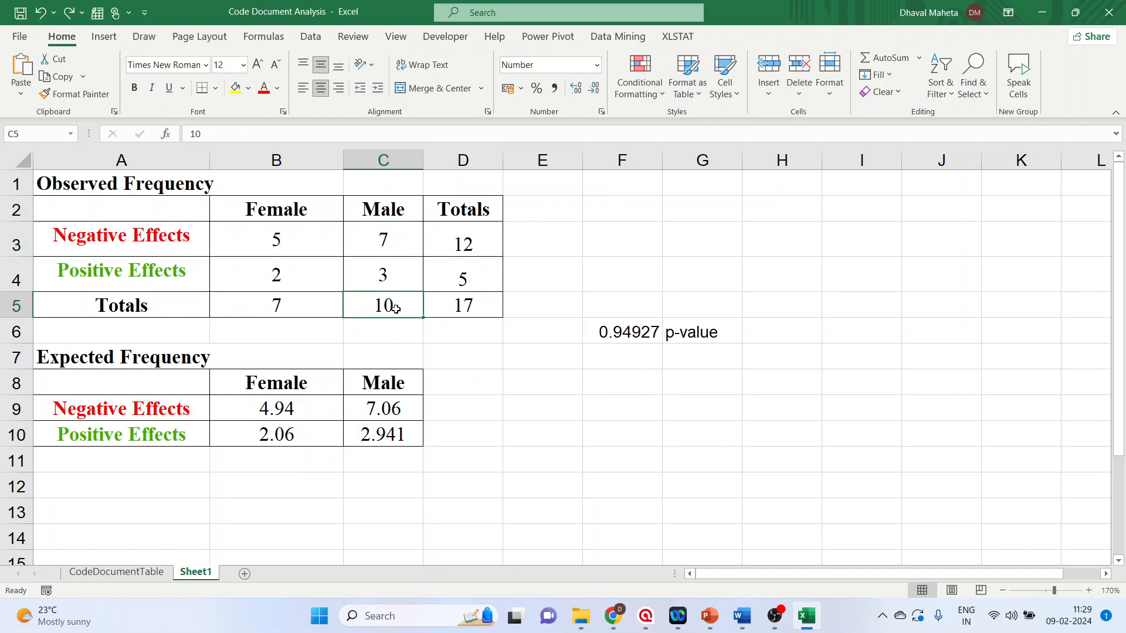
pyautogui.moveTo(439, 256)
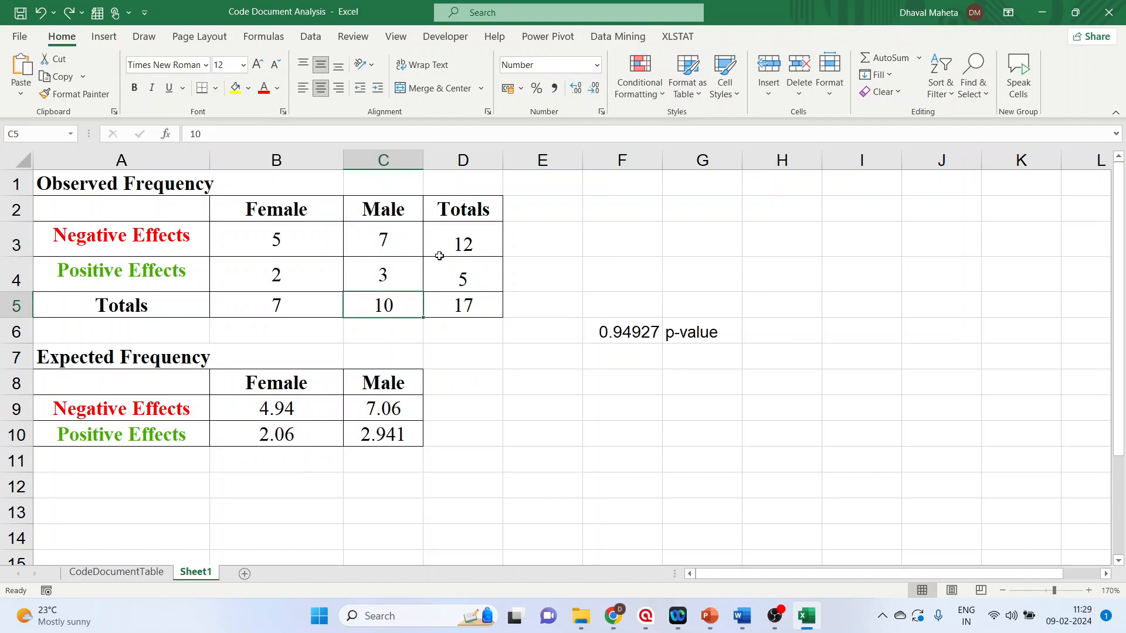
pyautogui.click(462, 243)
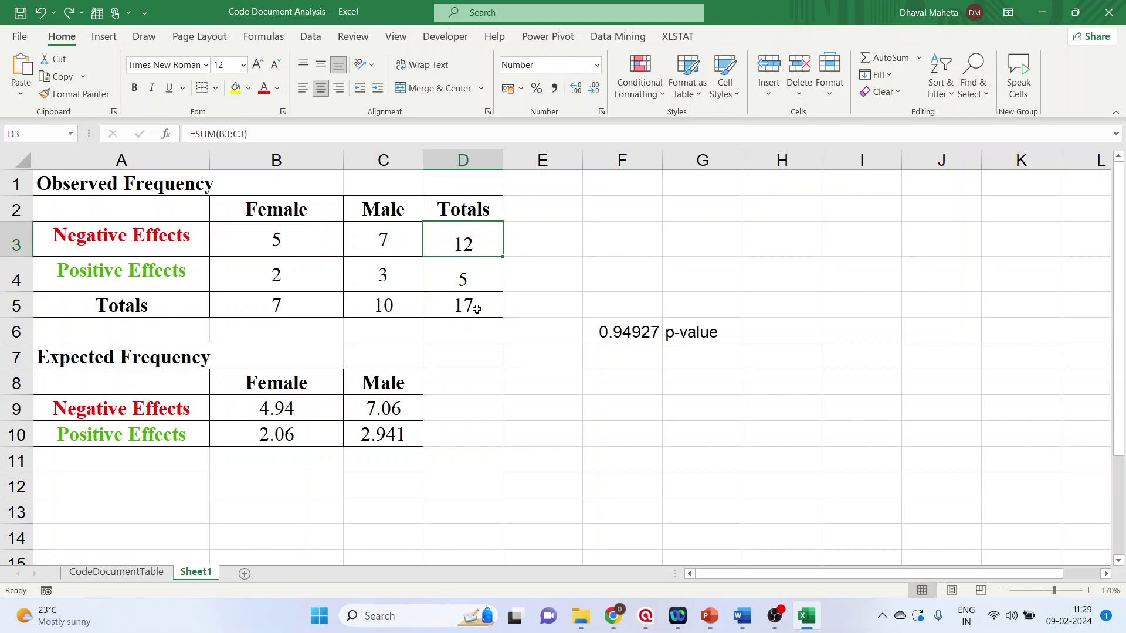
pyautogui.click(462, 305)
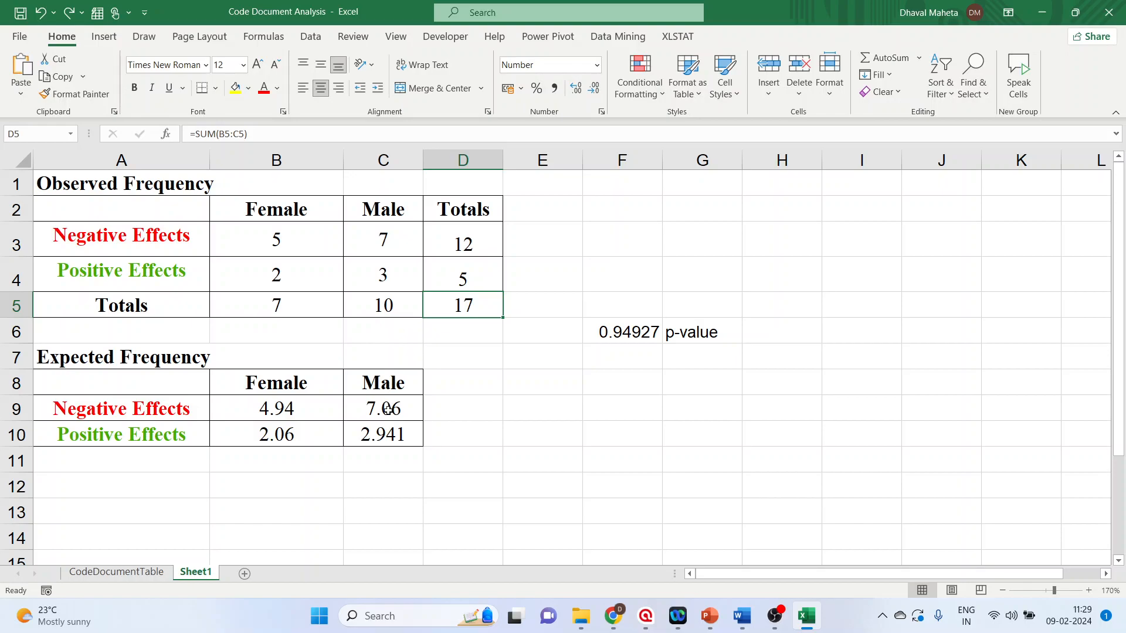
pyautogui.click(382, 408)
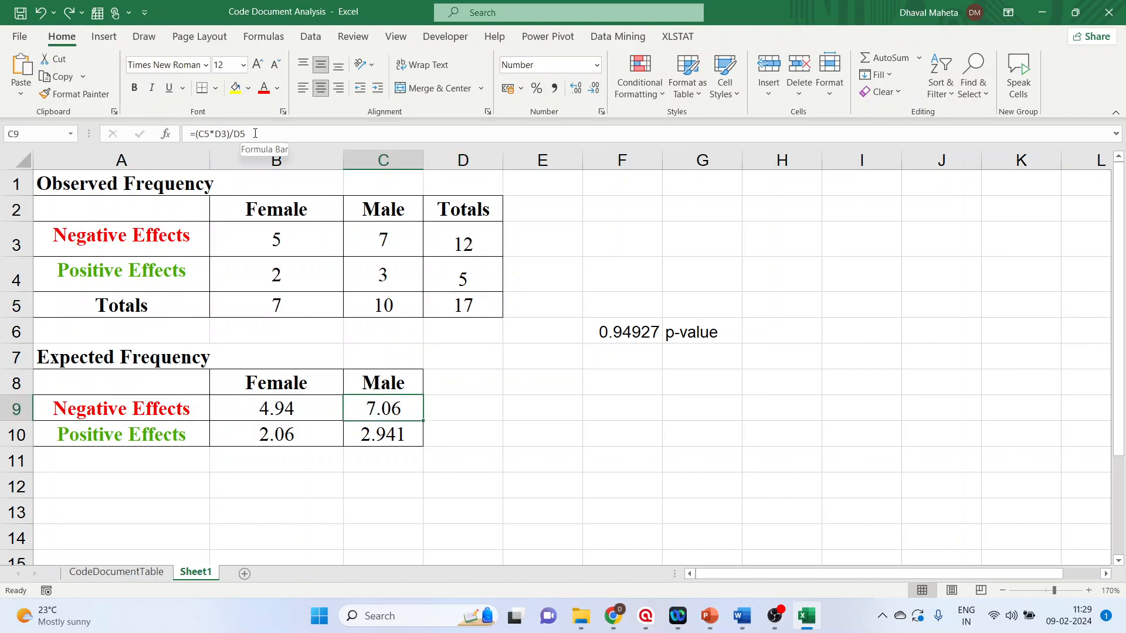
pyautogui.moveTo(382, 276)
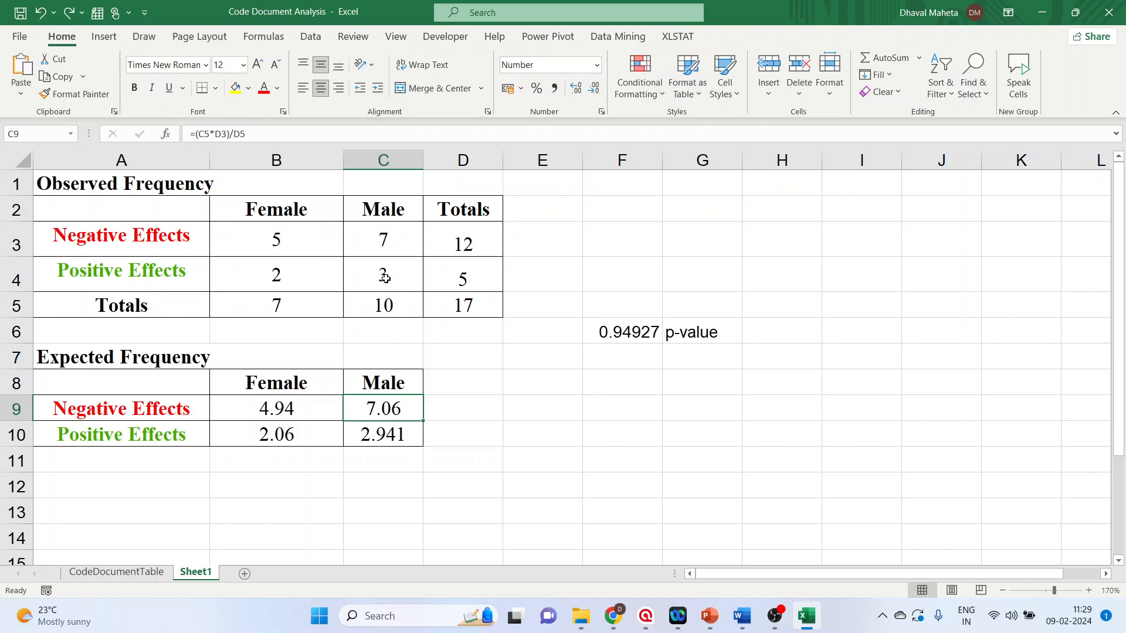
# - Verify the expected Male Positive Effects value 2.941 comes from (10×5)/17
pyautogui.click(383, 274)
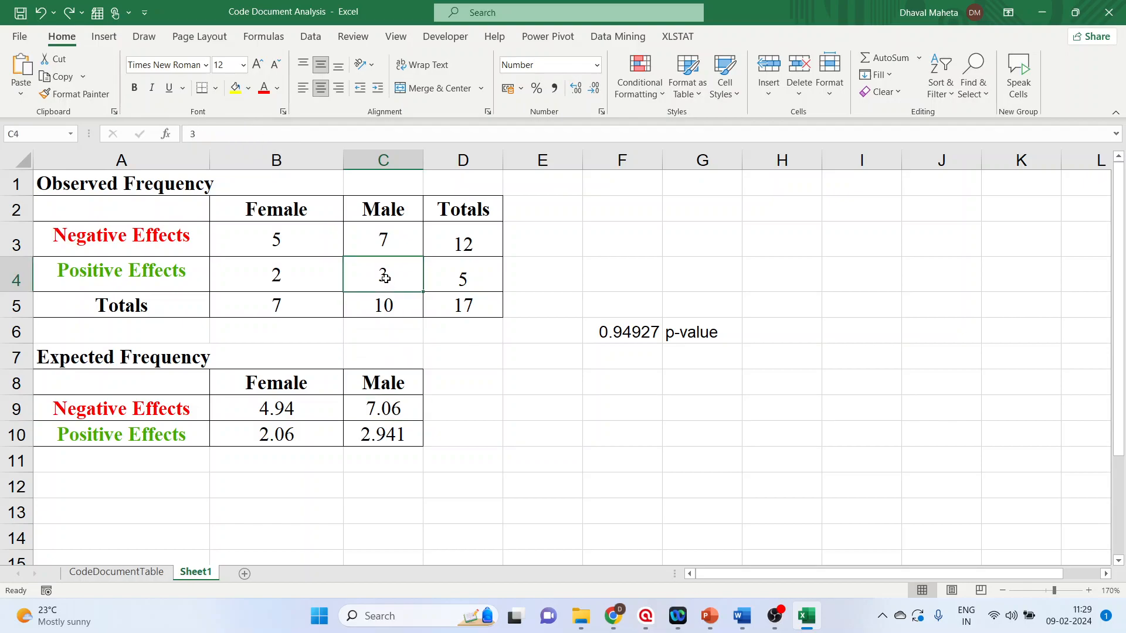
pyautogui.click(382, 305)
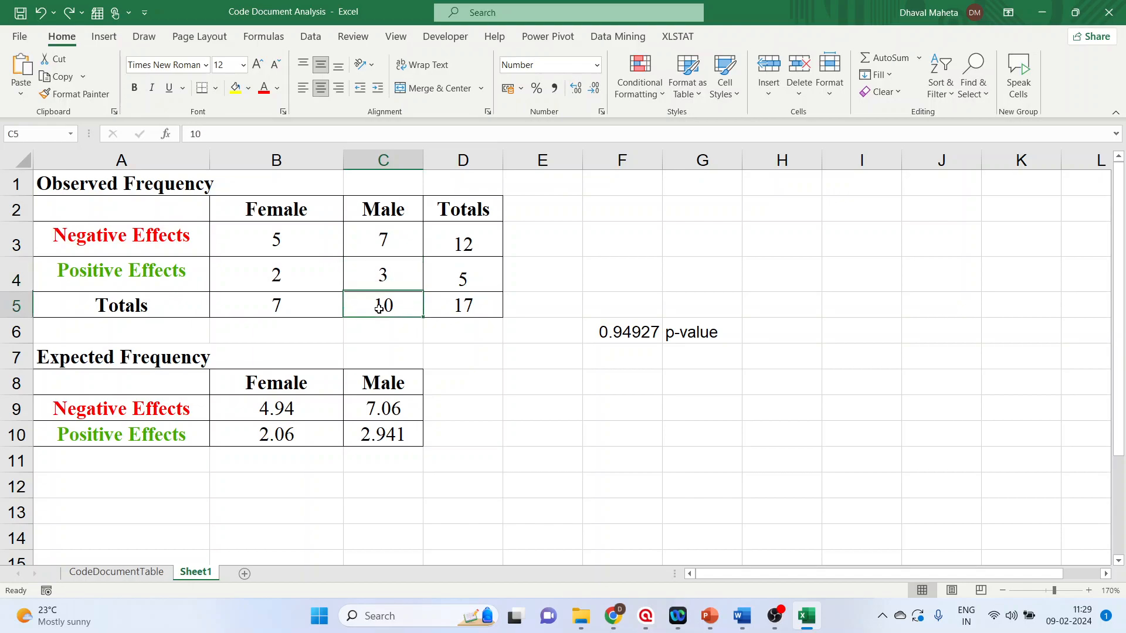
pyautogui.click(462, 281)
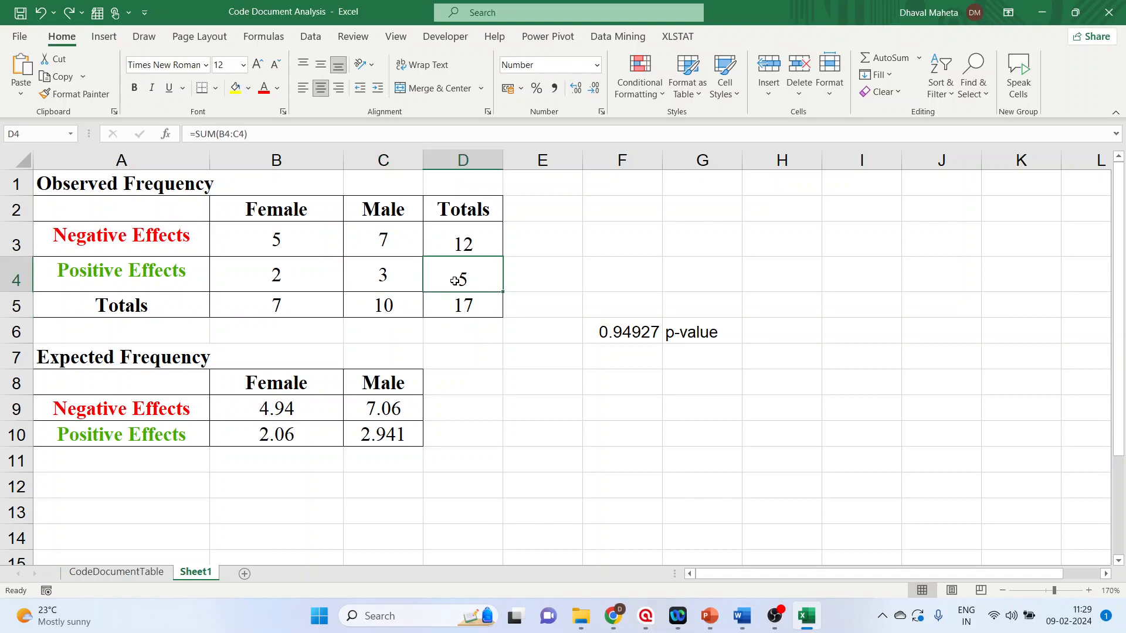
pyautogui.click(462, 304)
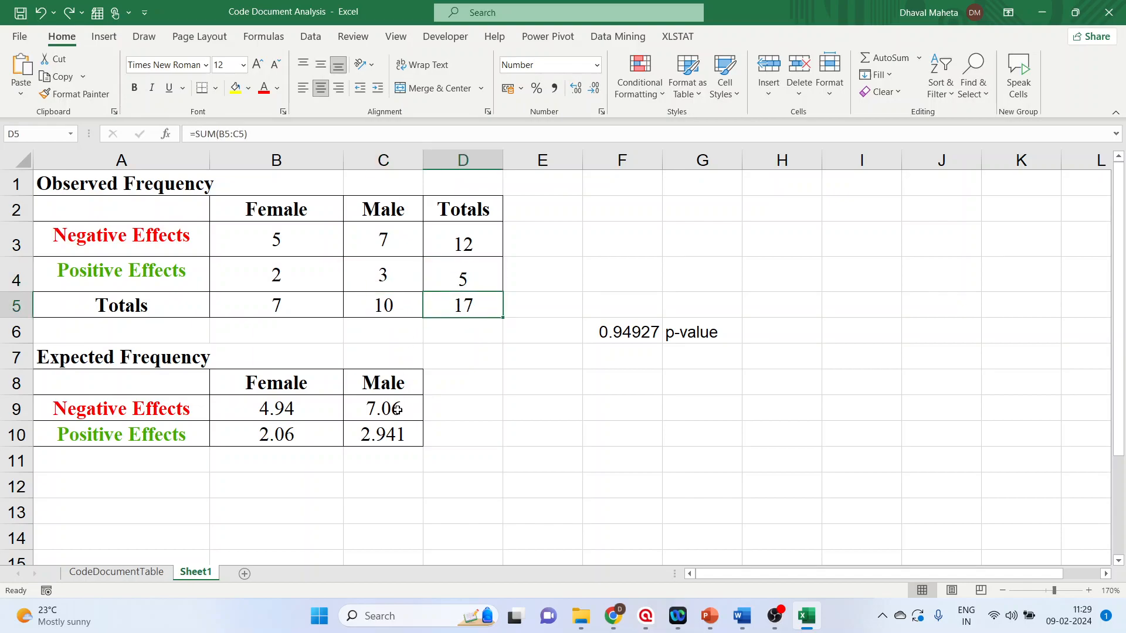
pyautogui.click(383, 434)
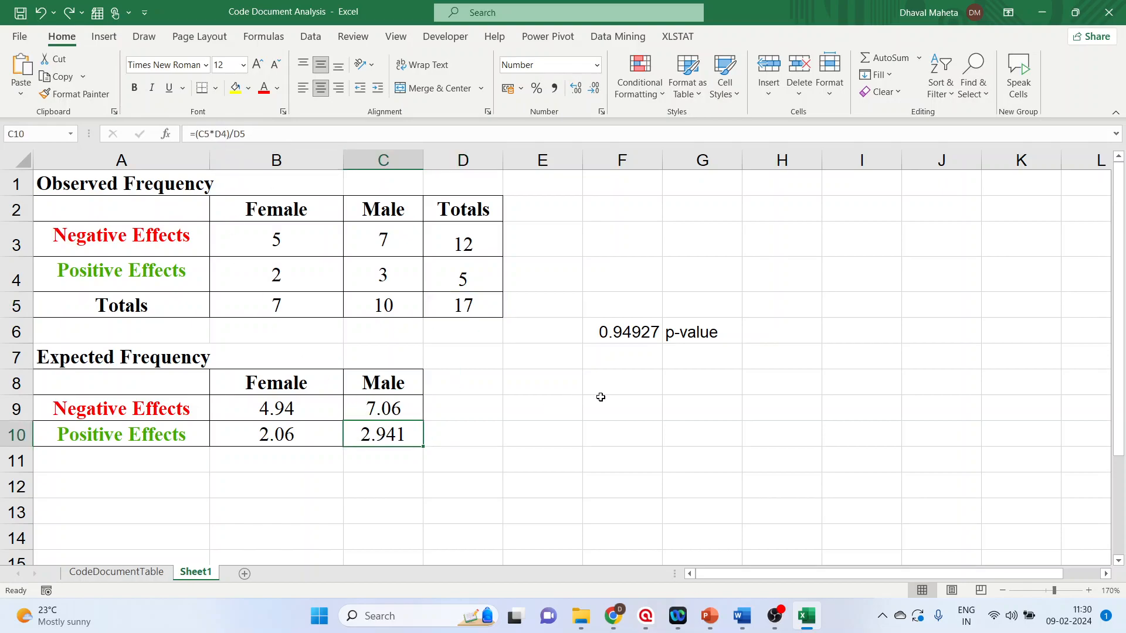
pyautogui.moveTo(617, 388)
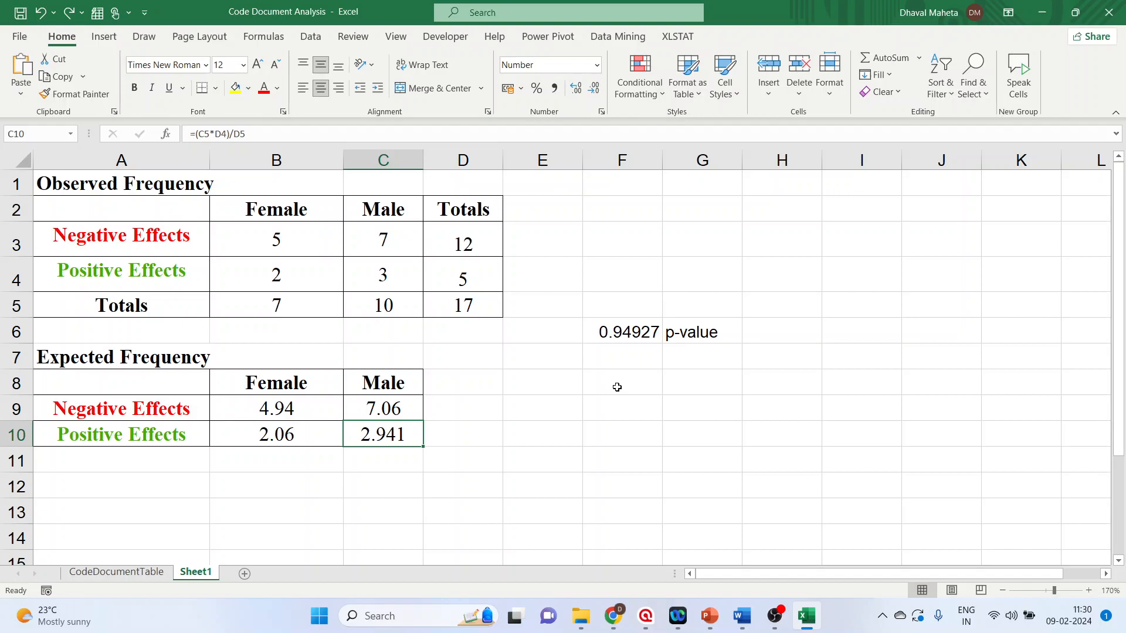
pyautogui.moveTo(532, 361)
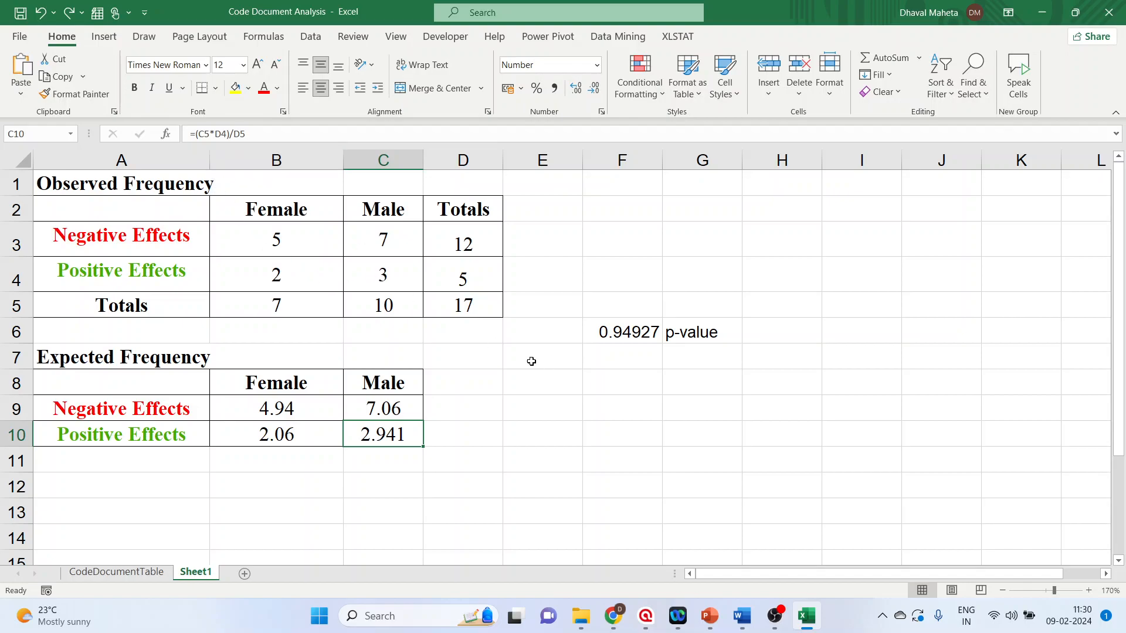
# - Insert CHISQ.TEST on observed B3:C4 versus expected B9:C10 giving 0.94927, labelled p-value
pyautogui.click(621, 332)
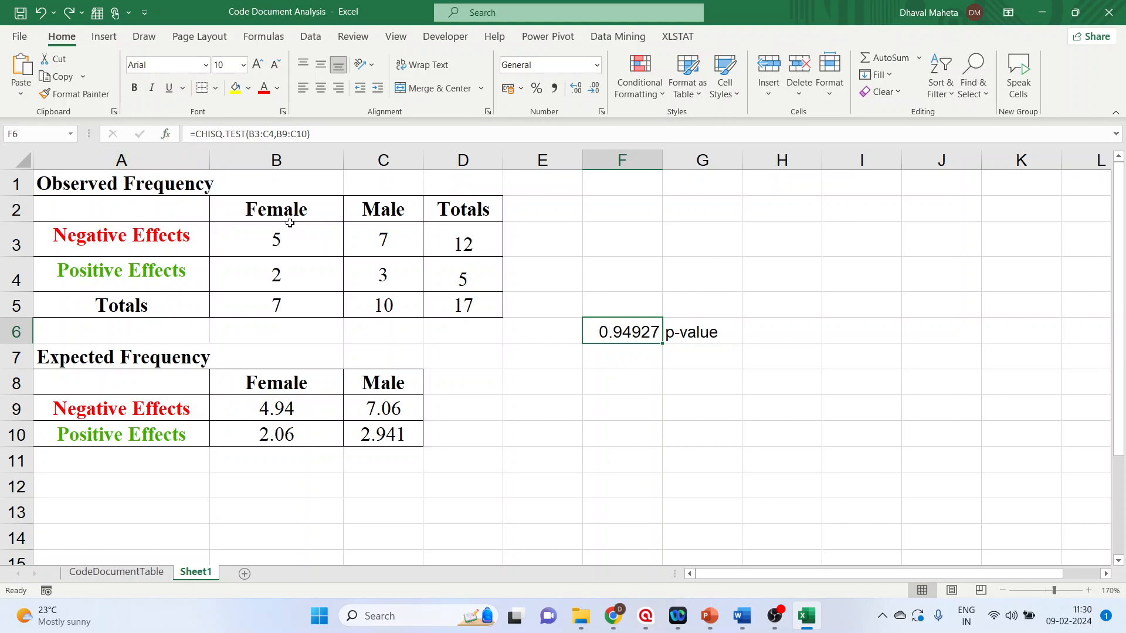
pyautogui.click(621, 382)
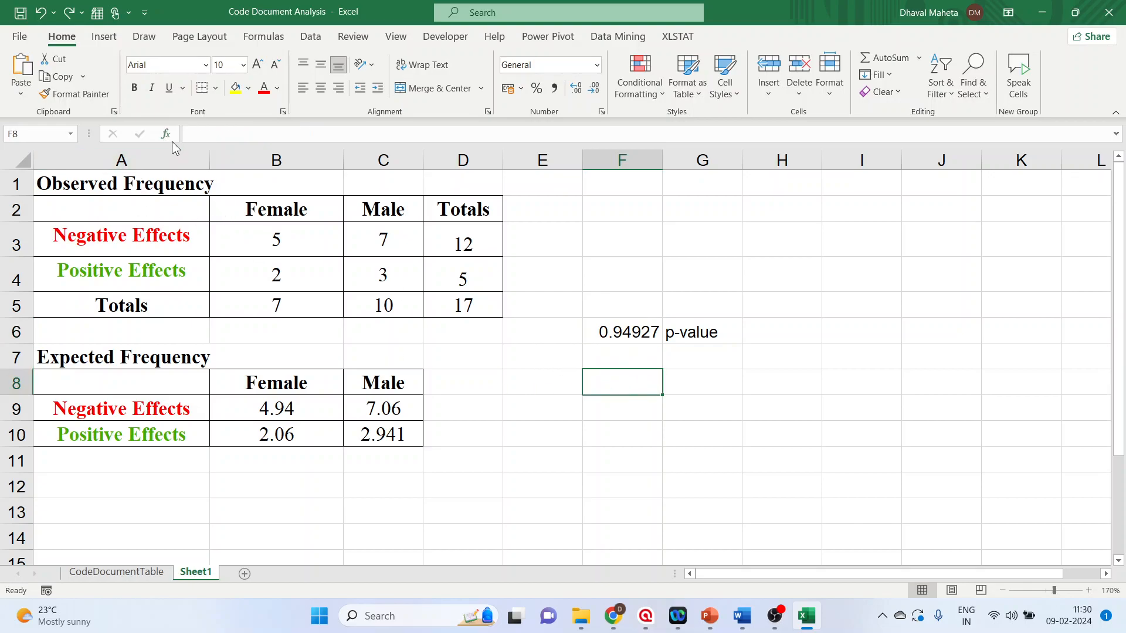
pyautogui.click(165, 133)
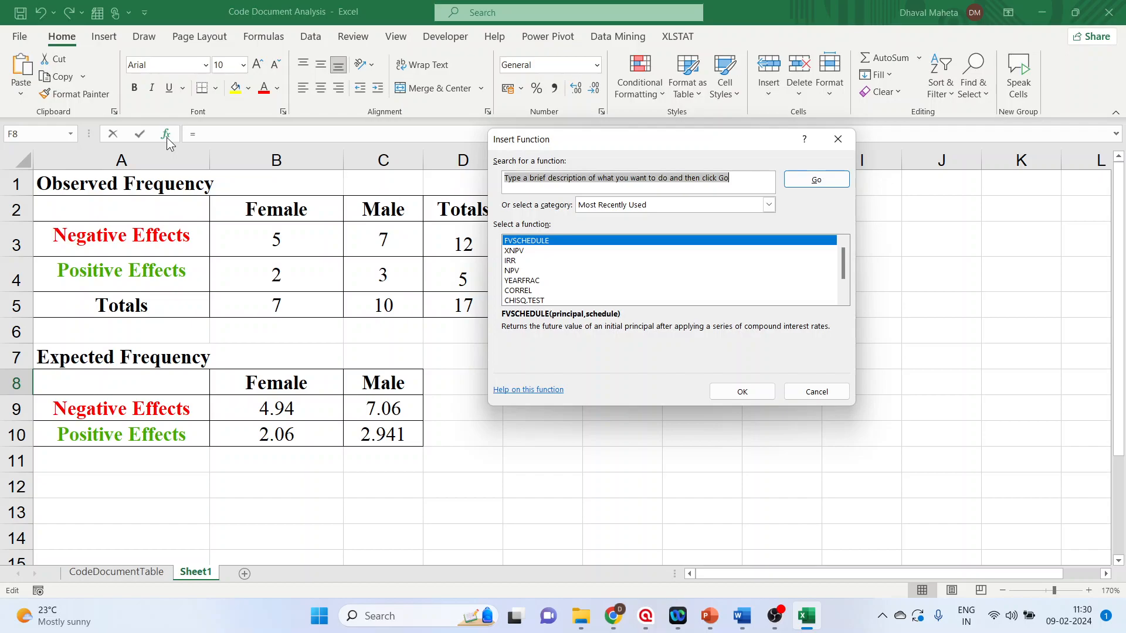
pyautogui.write('chi')
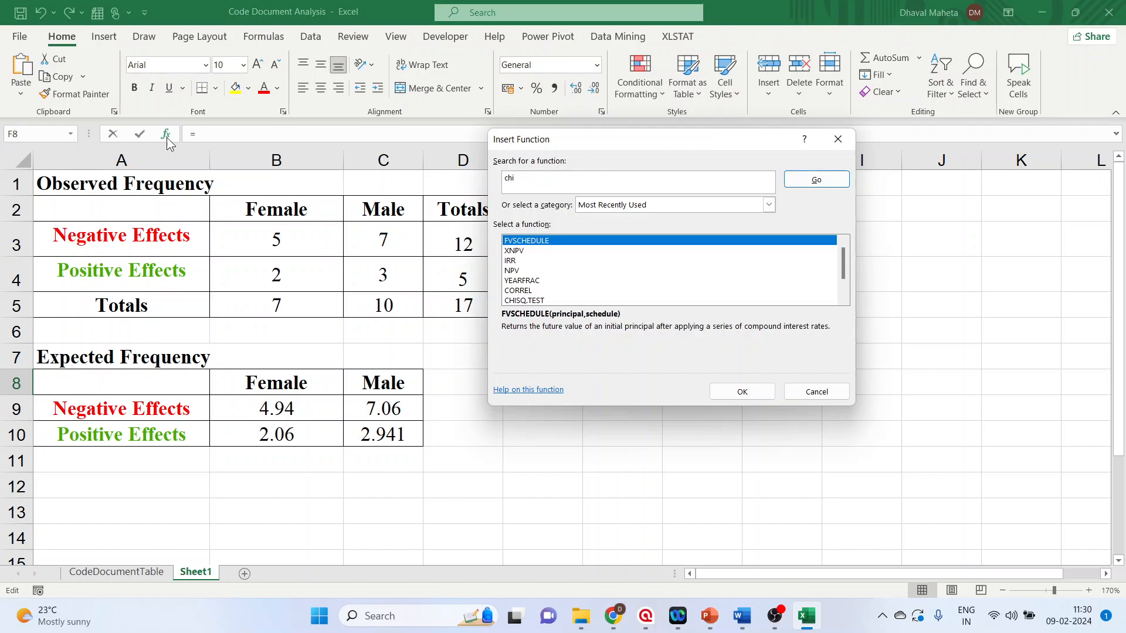
pyautogui.write('sq')
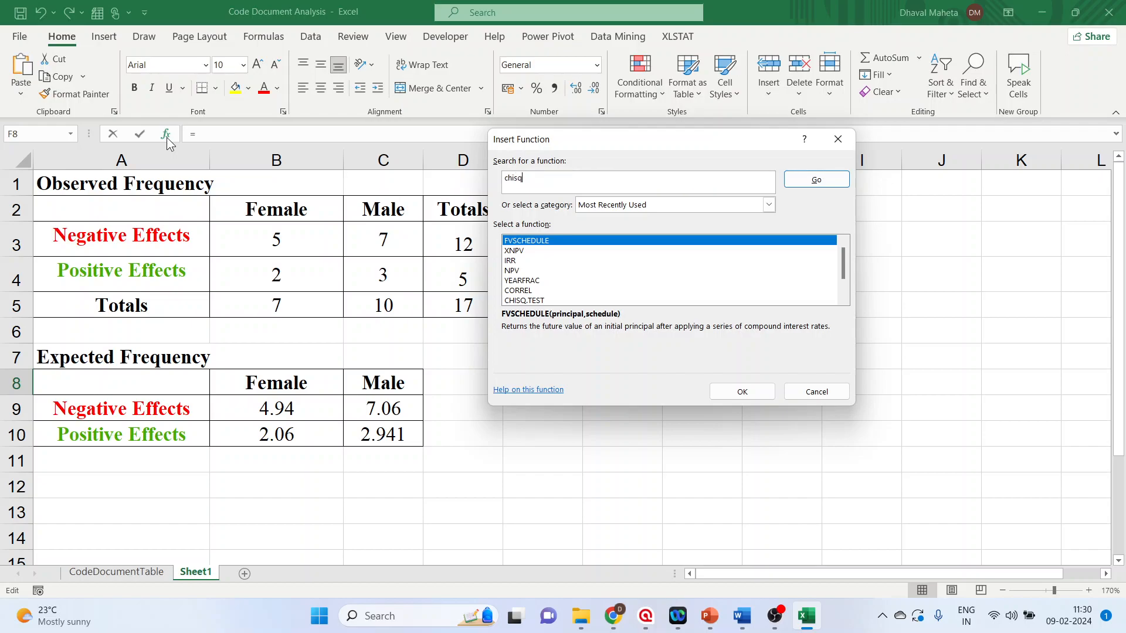
pyautogui.press('Backspace')
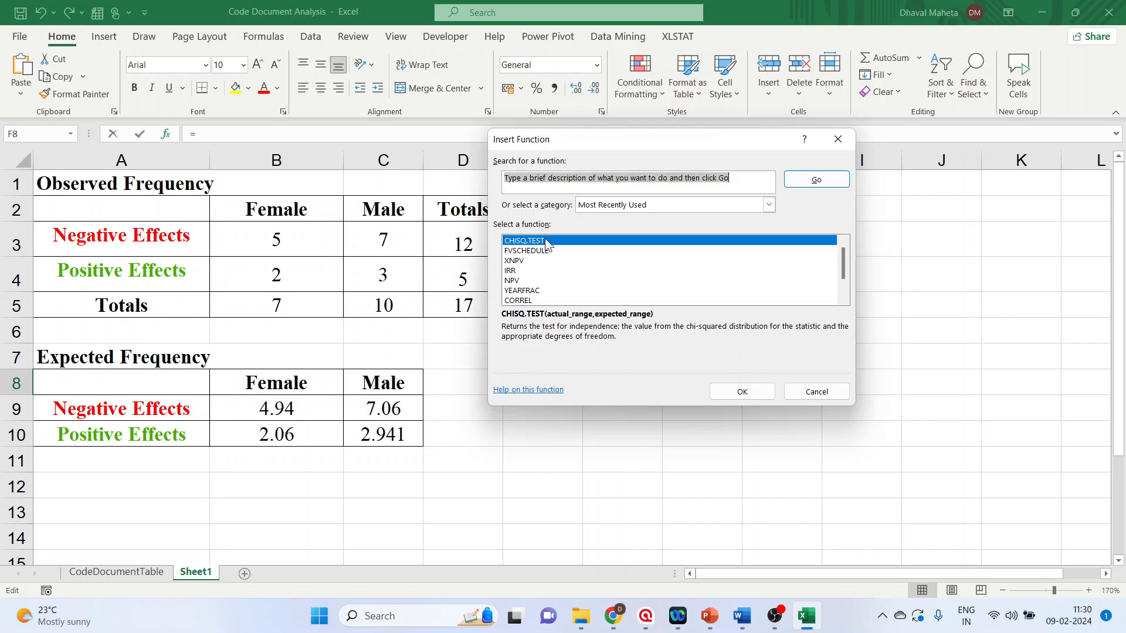
pyautogui.click(741, 391)
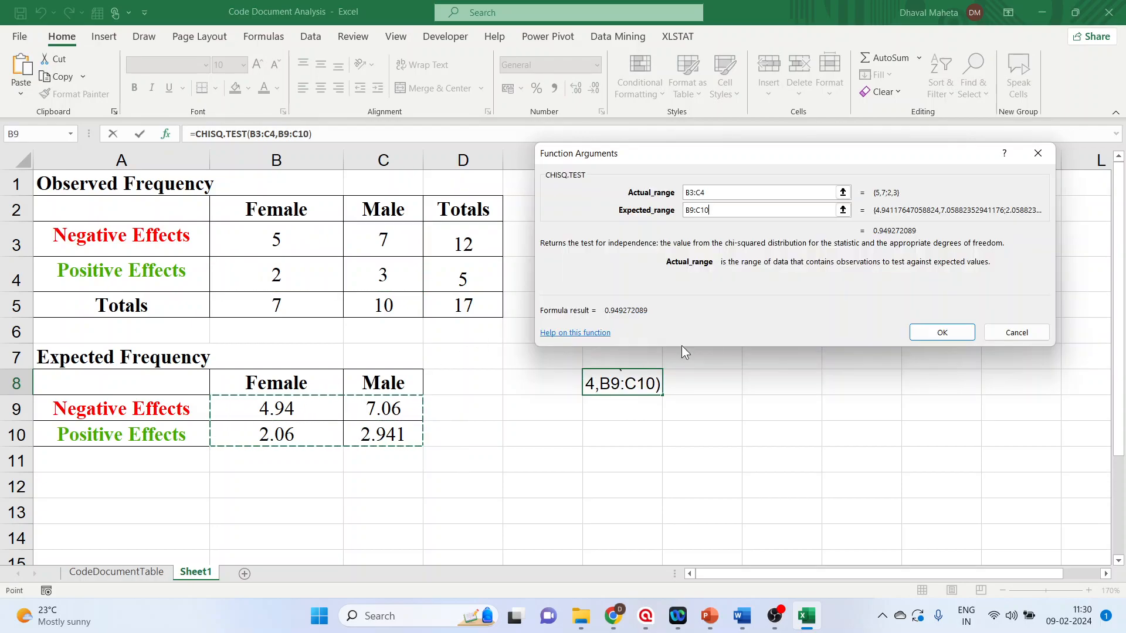
pyautogui.click(940, 332)
pyautogui.write('p-v')
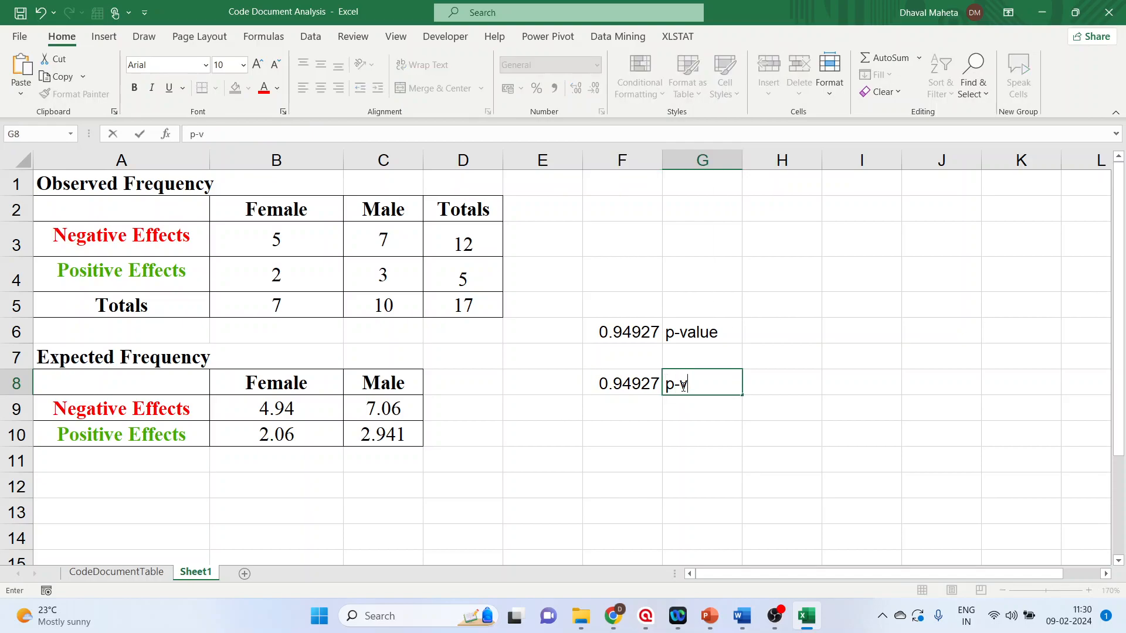
pyautogui.write('alue')
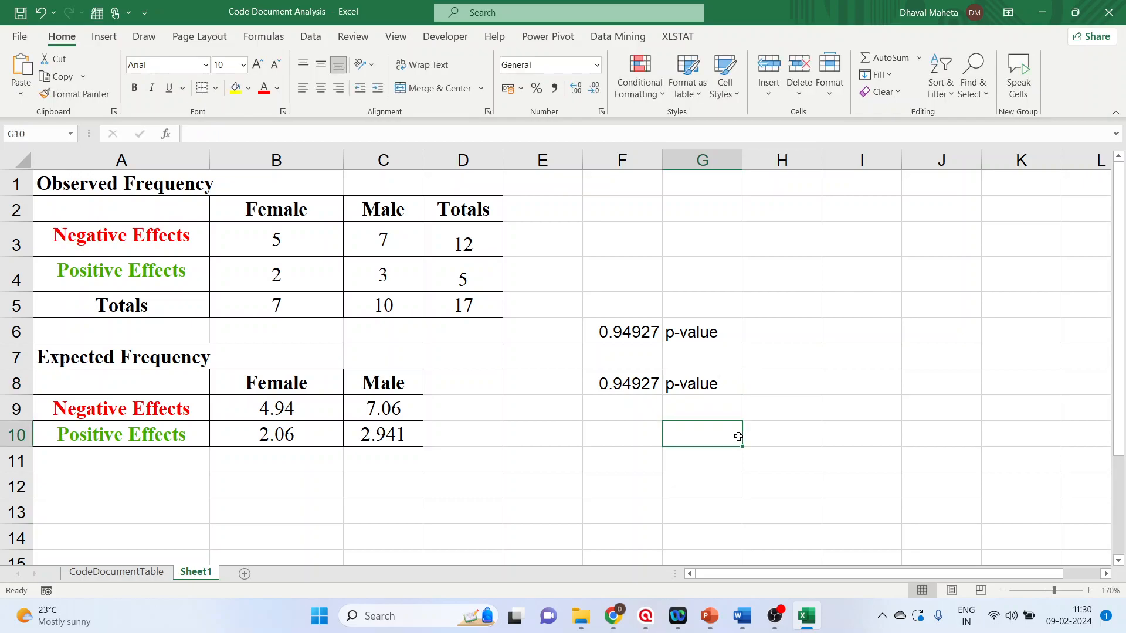
pyautogui.moveTo(727, 618)
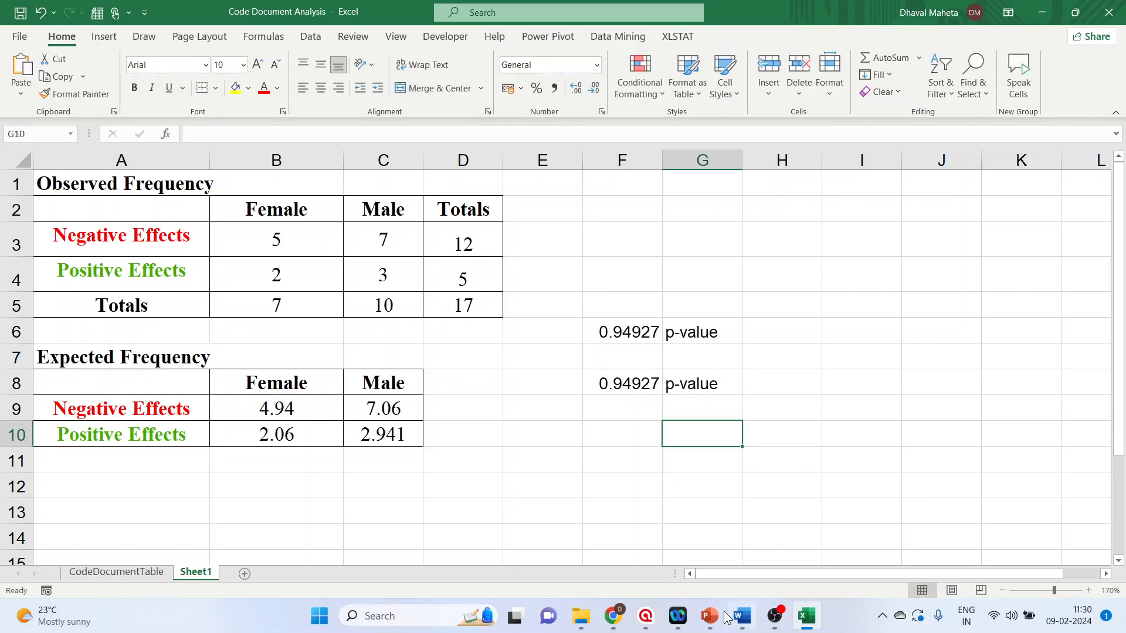
# - Show the Word report's Hypothesis section with H0, H1 and the 0.956 p-value interpretation
pyautogui.click(740, 616)
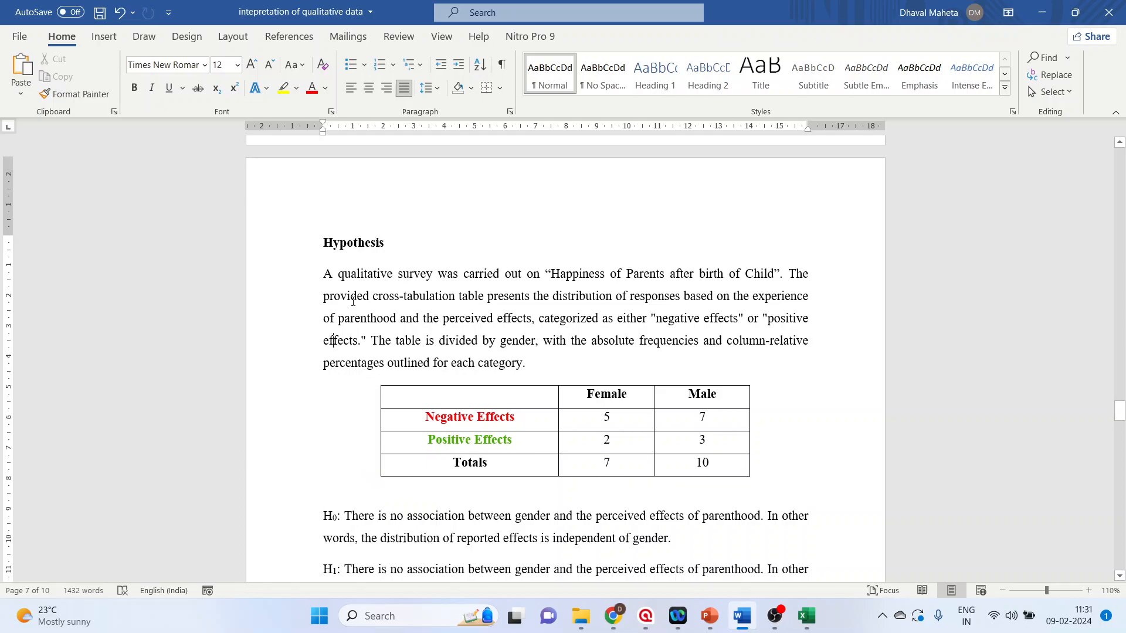
pyautogui.moveTo(625, 278)
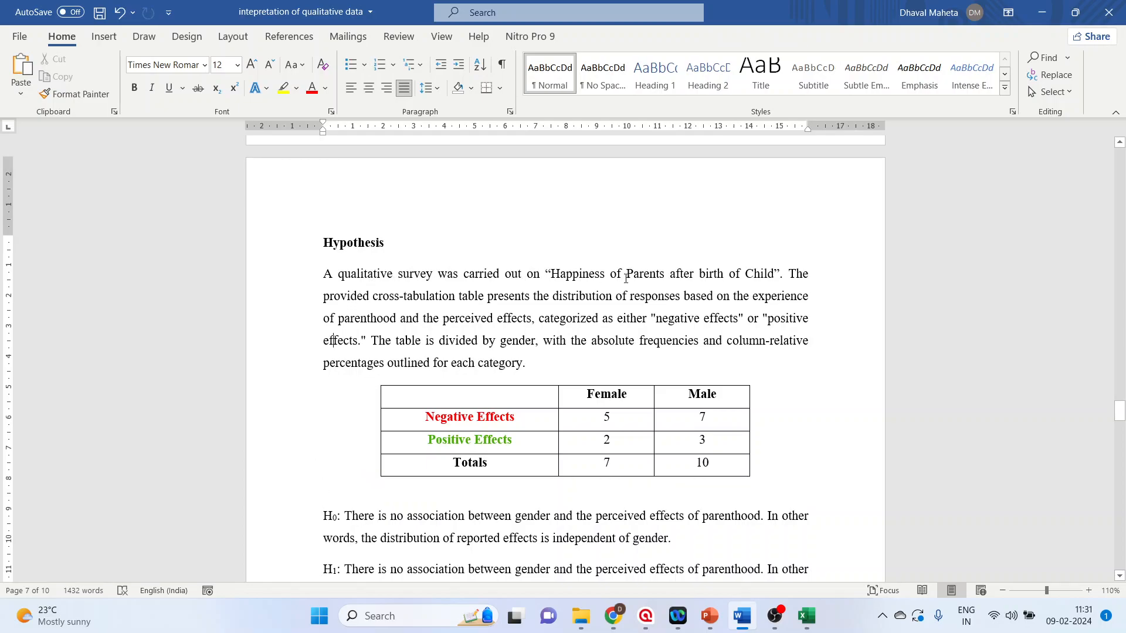
pyautogui.moveTo(429, 308)
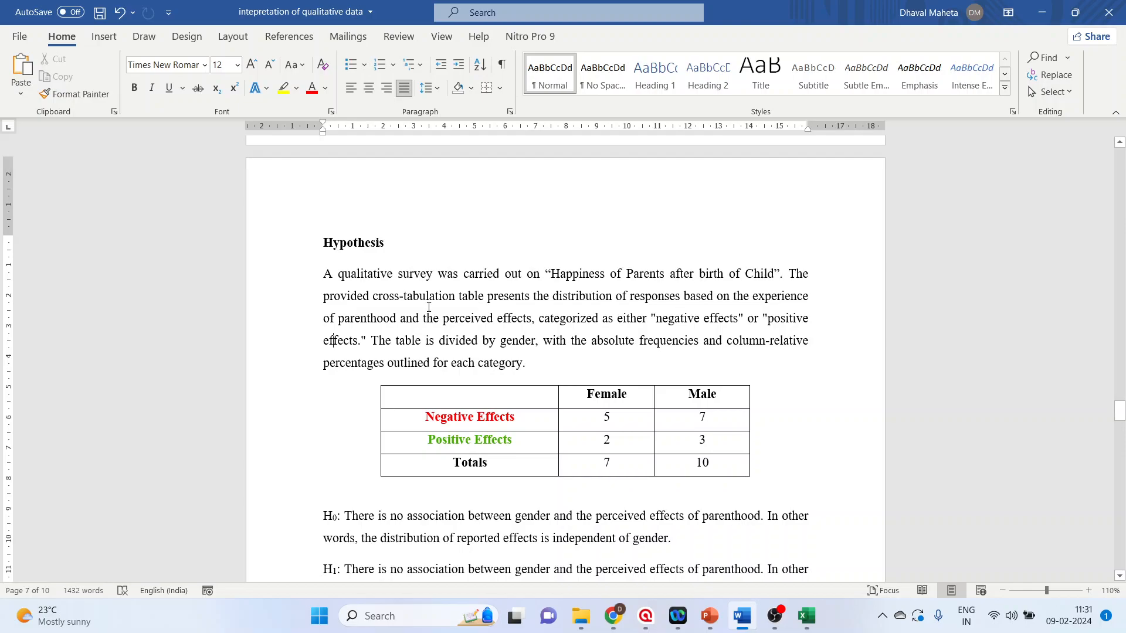
pyautogui.moveTo(508, 307)
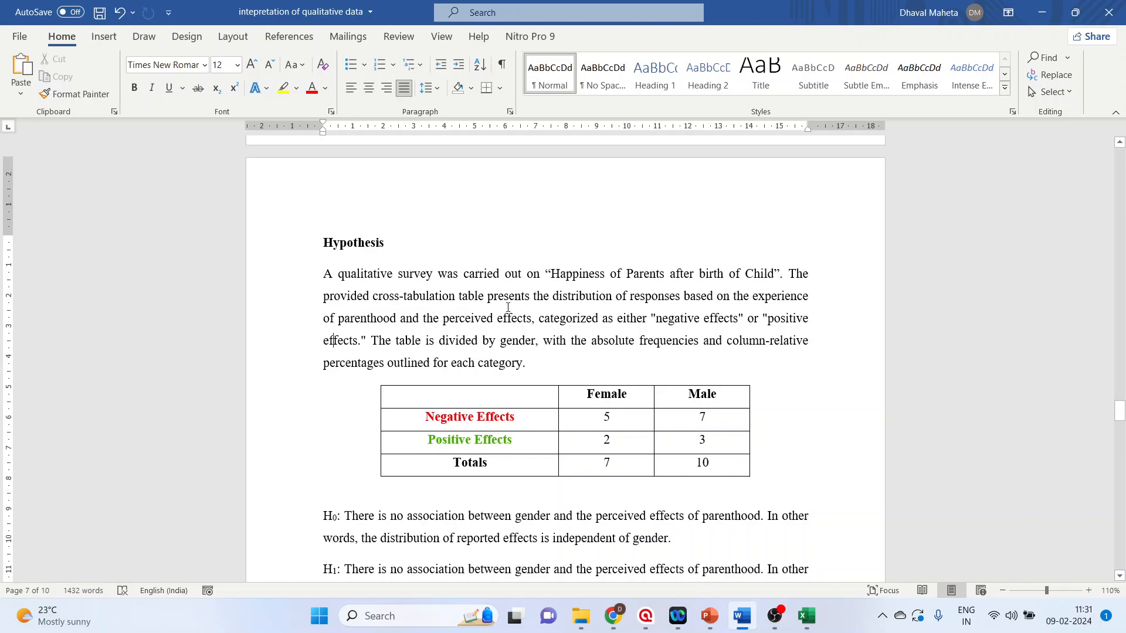
pyautogui.moveTo(582, 302)
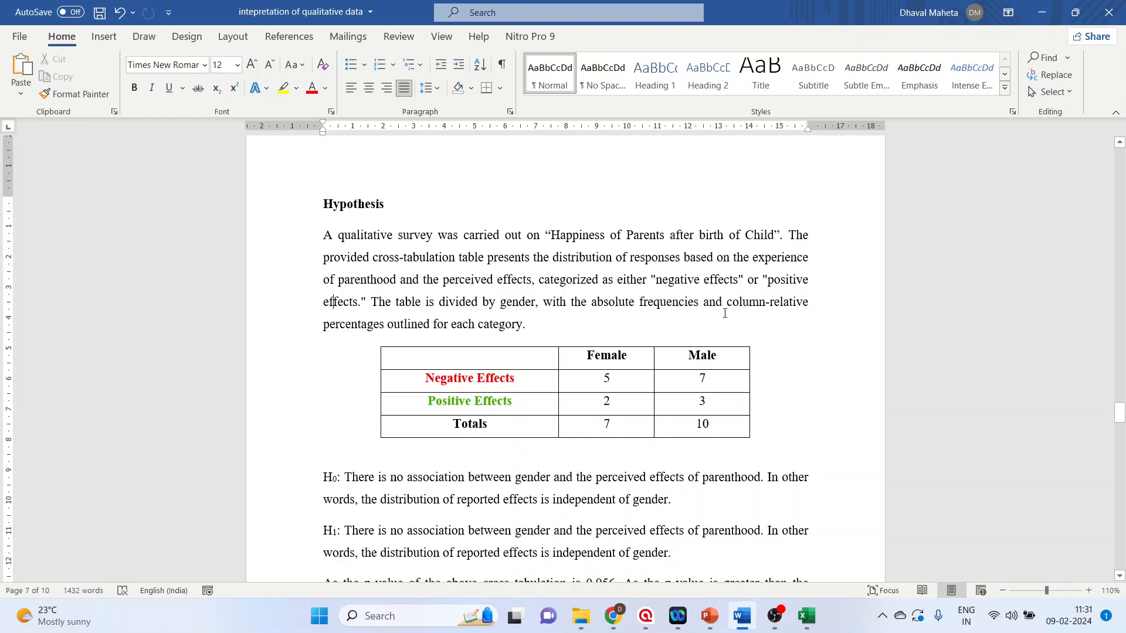
pyautogui.moveTo(564, 324)
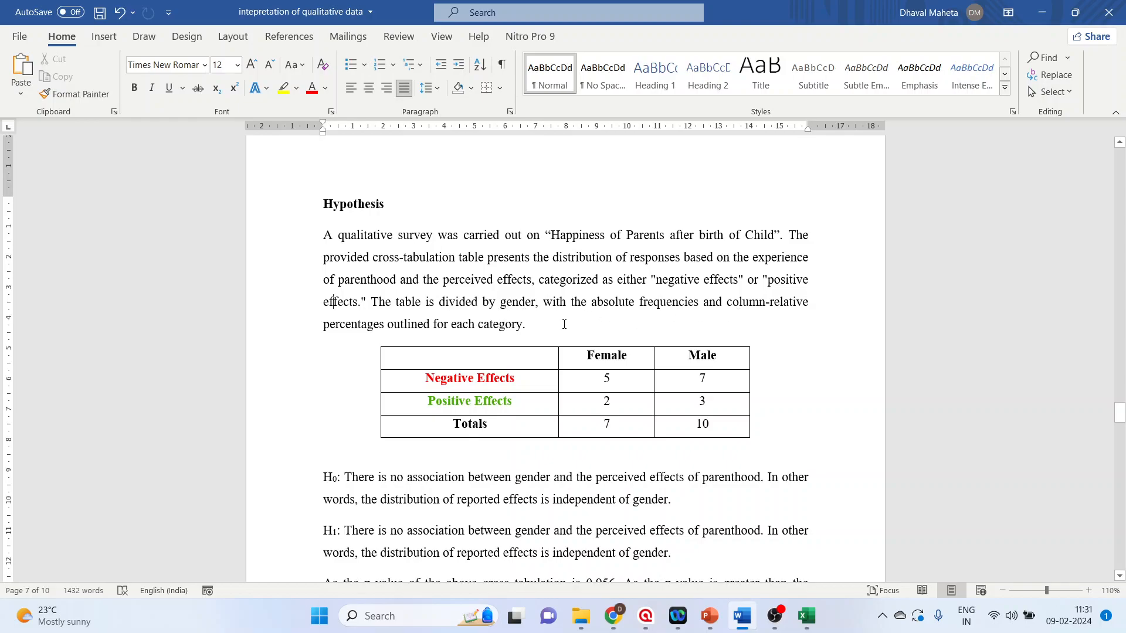
pyautogui.moveTo(620, 328)
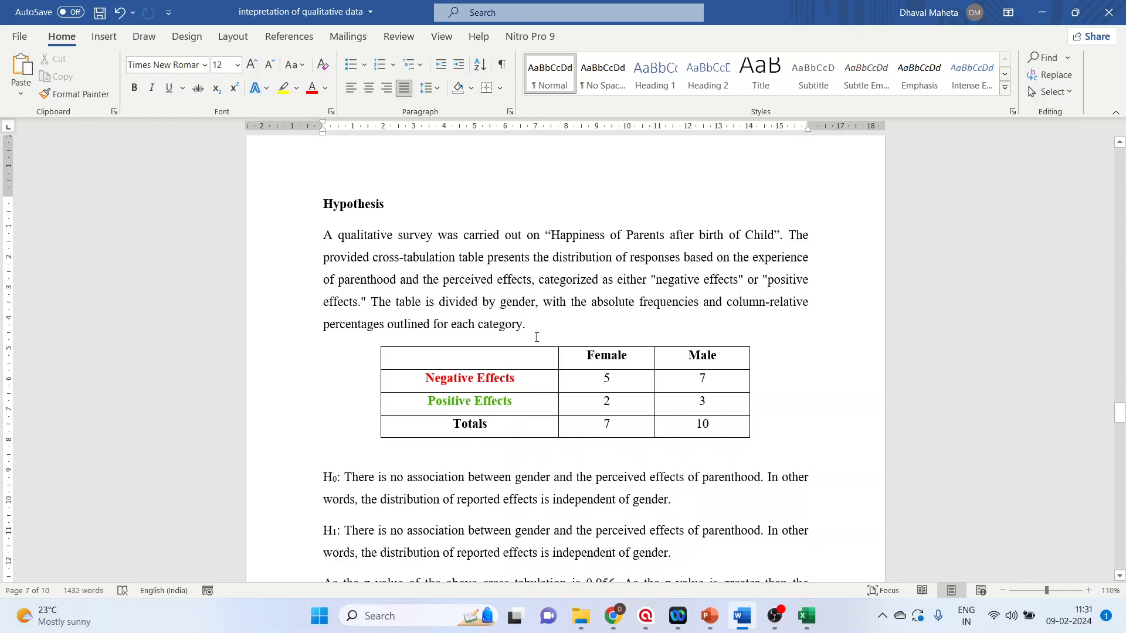
pyautogui.scroll(-3)
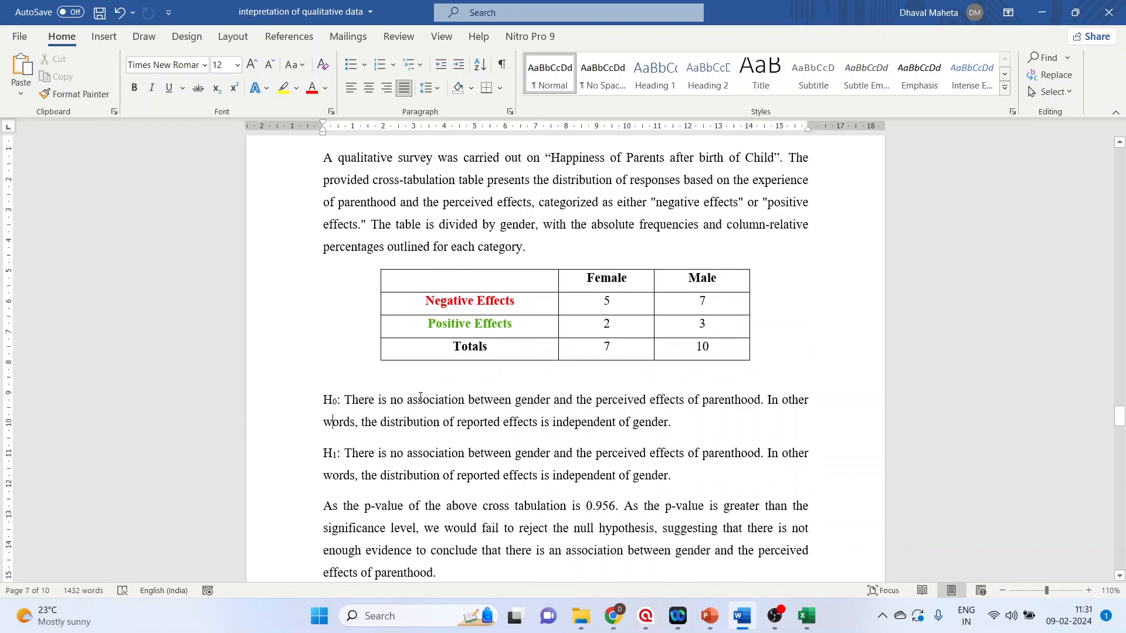
pyautogui.click(606, 278)
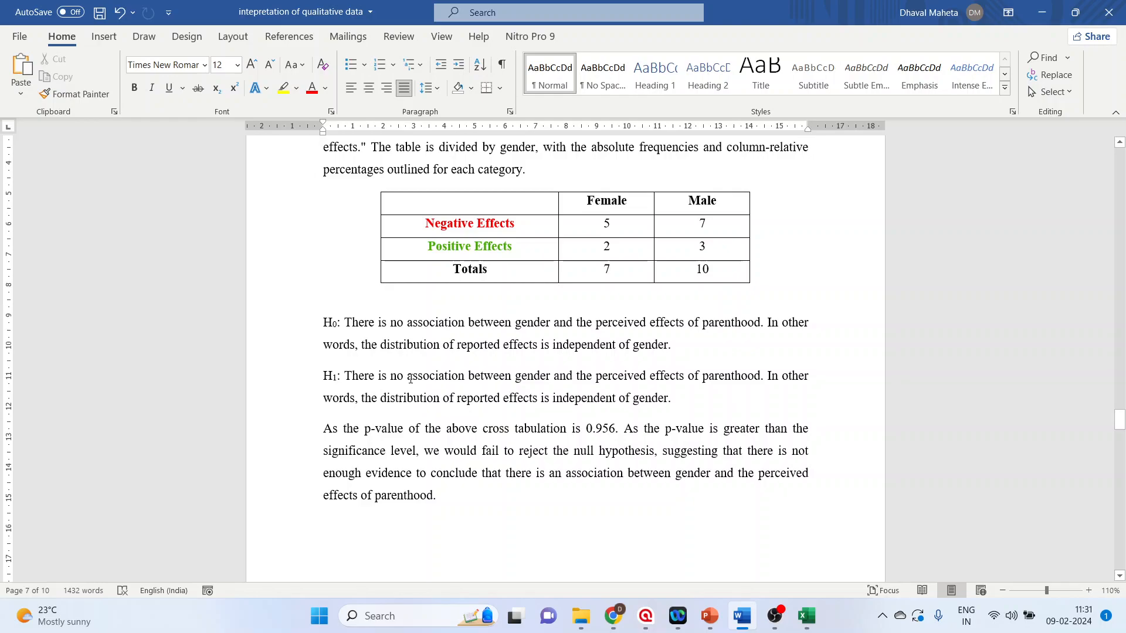
# - Reword H1 as an association with effects dependent on gender, then switch to the youtube template presentation
pyautogui.press('backspace')
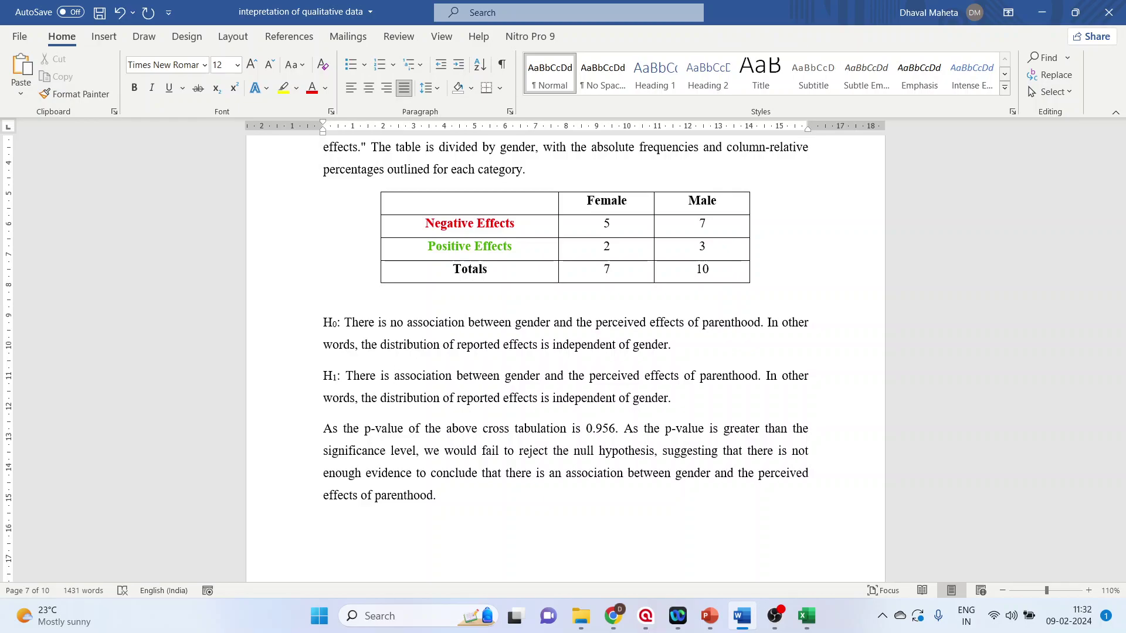
pyautogui.click(394, 375)
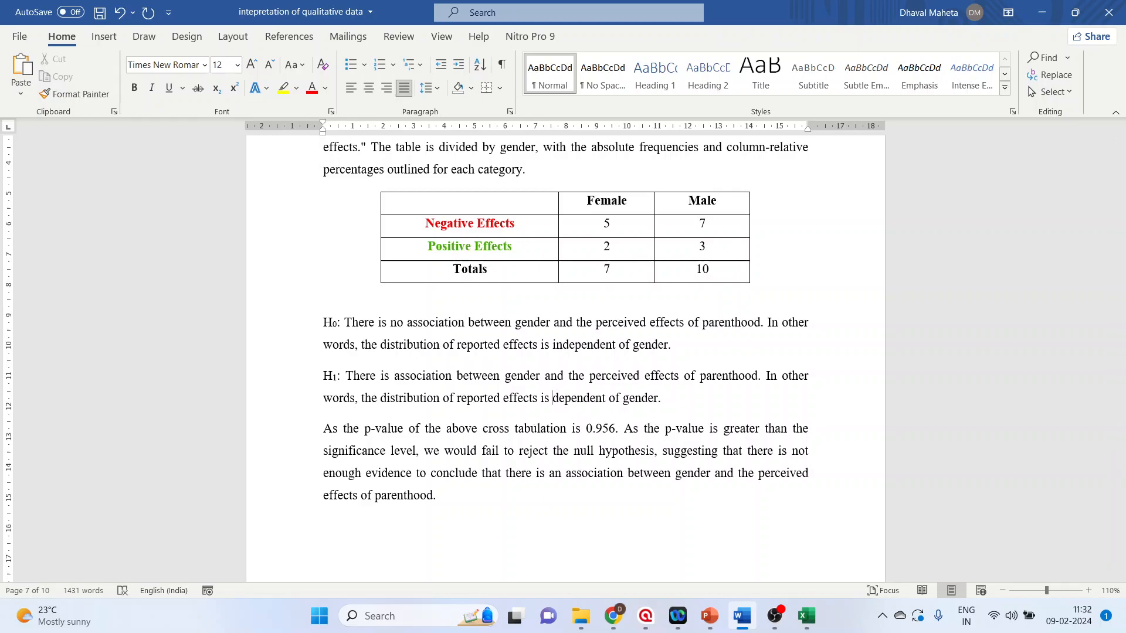
pyautogui.click(567, 429)
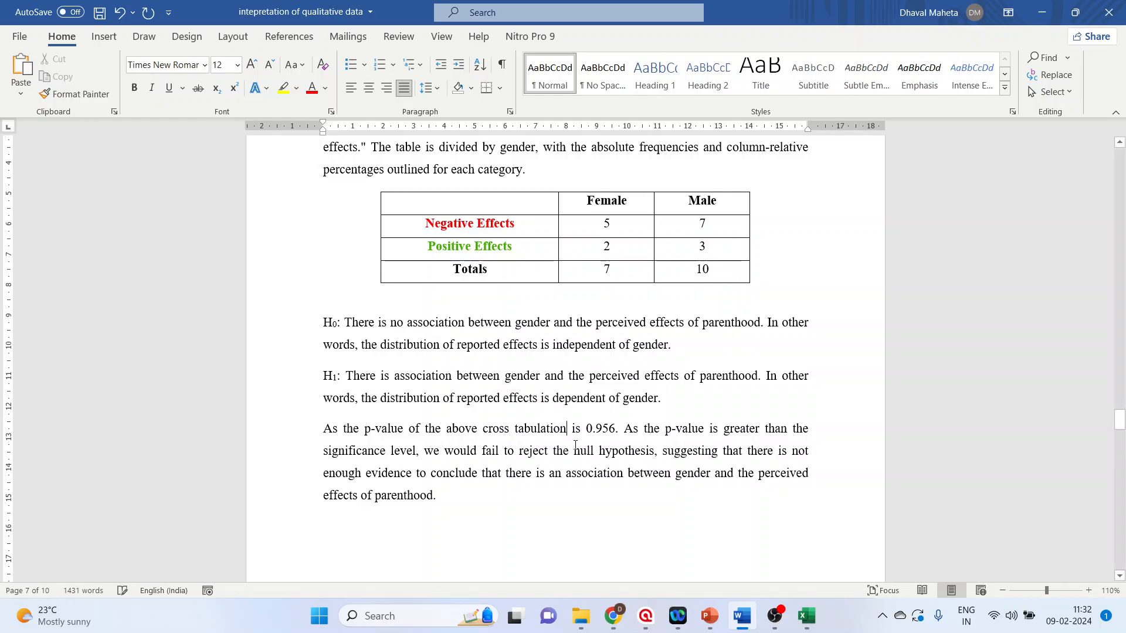
pyautogui.moveTo(625, 439)
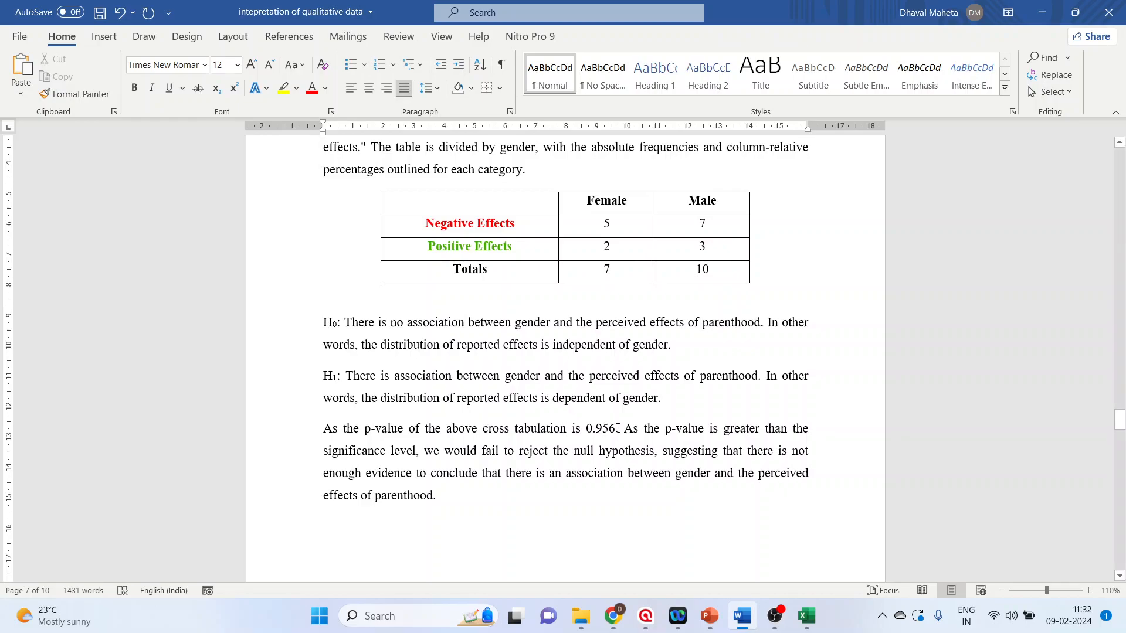
pyautogui.moveTo(708, 615)
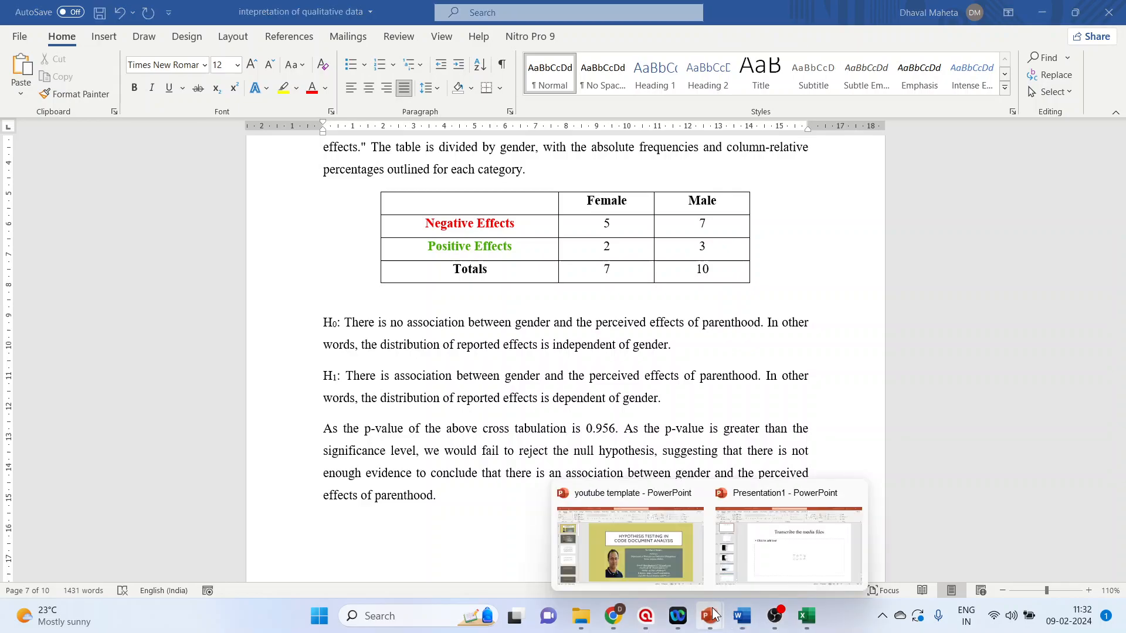
pyautogui.click(629, 545)
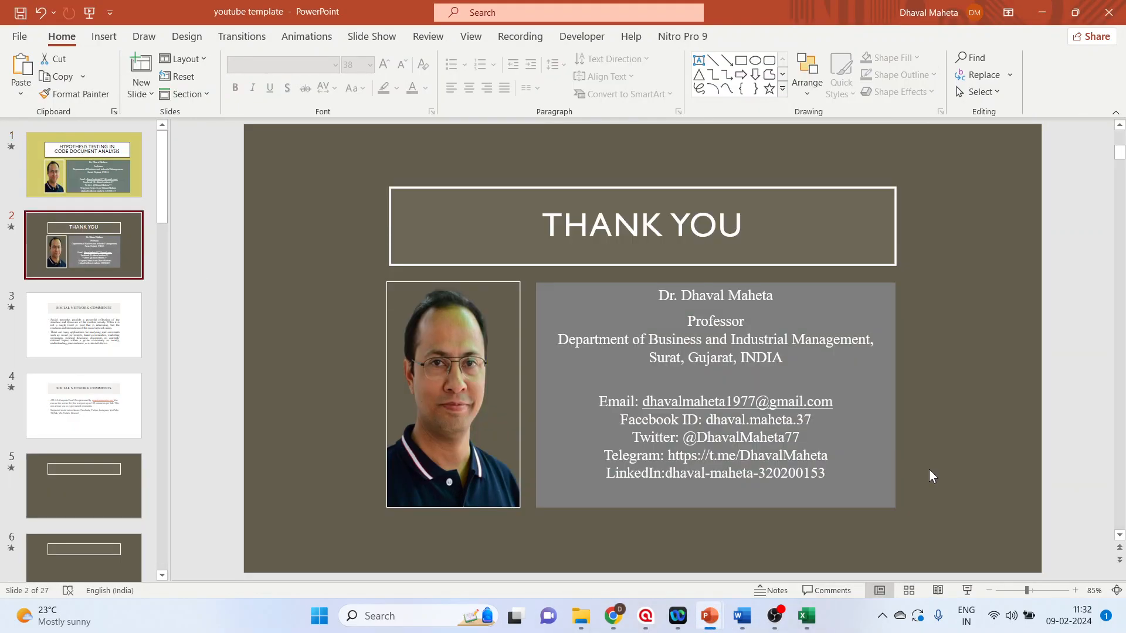